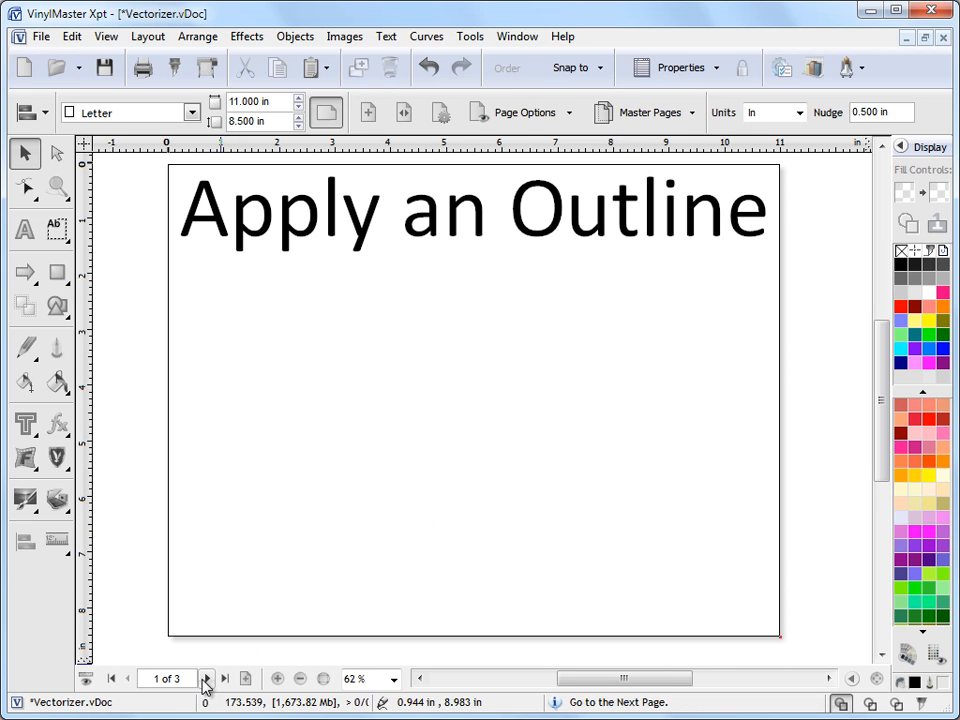
# Go to blank page 2 and start importing the Frand de France.pdf graphic
pyautogui.click(204, 678)
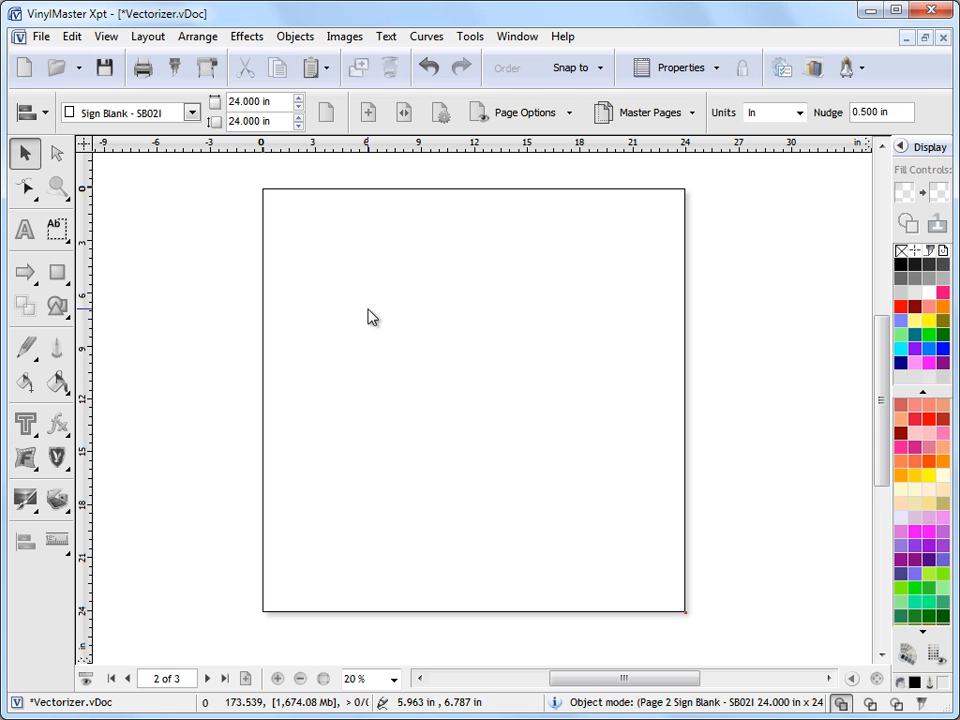
pyautogui.click(42, 36)
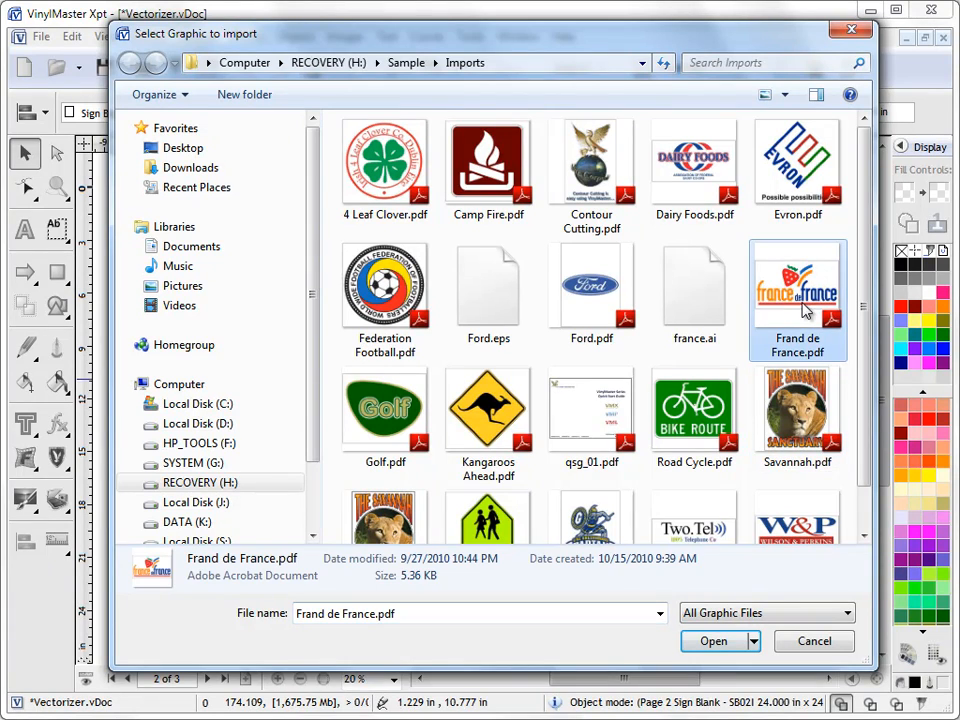
# Import the France de France PDF logo onto the 24 x 24 in page
pyautogui.click(713, 641)
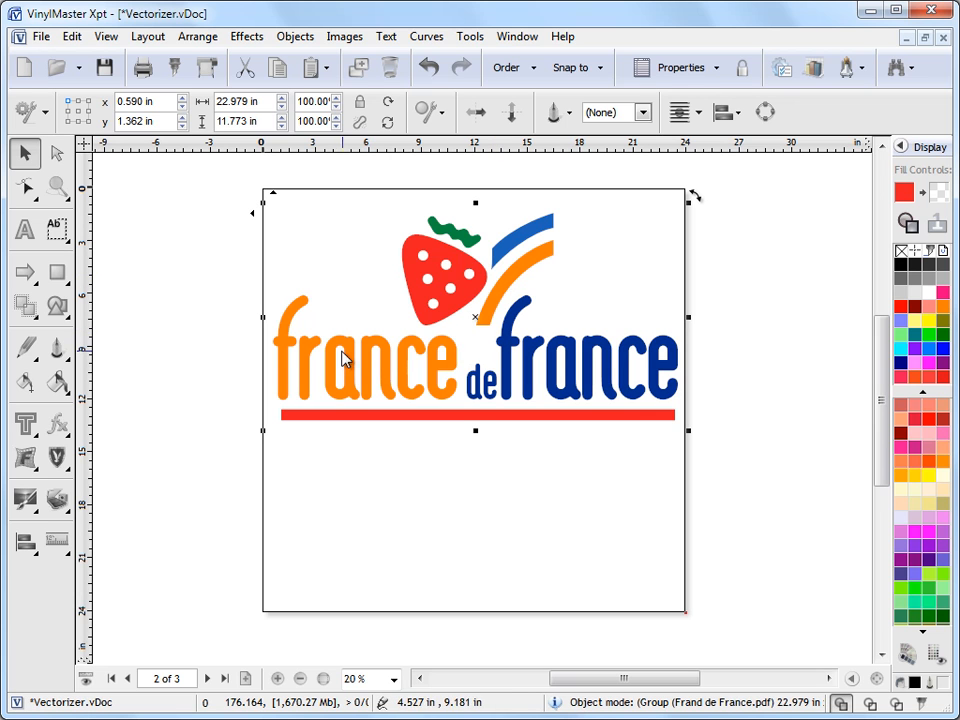
pyautogui.moveTo(435, 238)
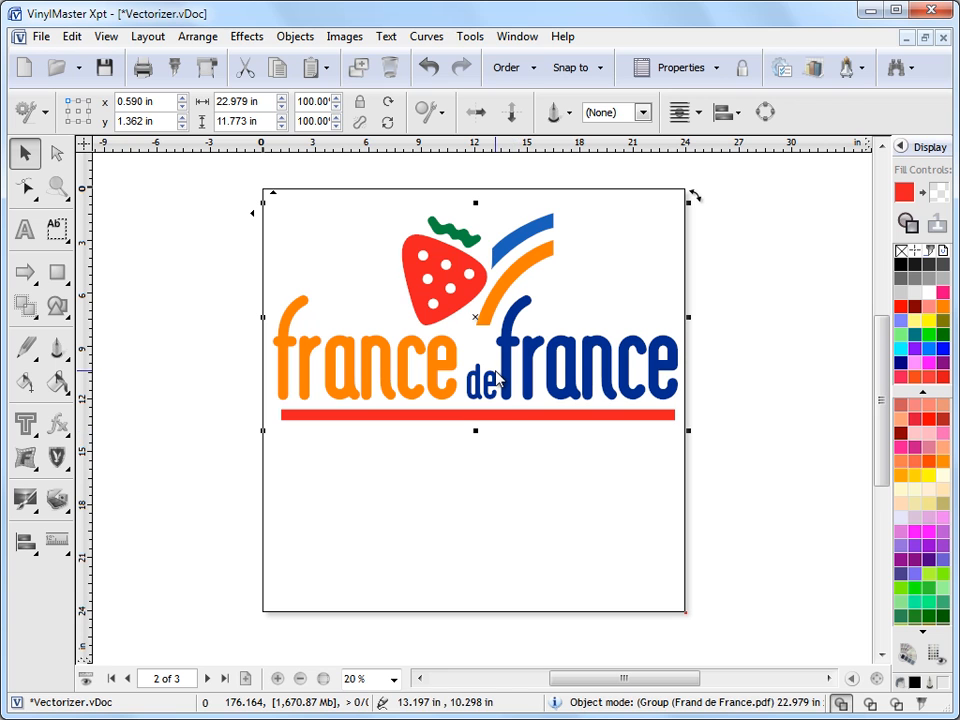
pyautogui.moveTo(490, 363)
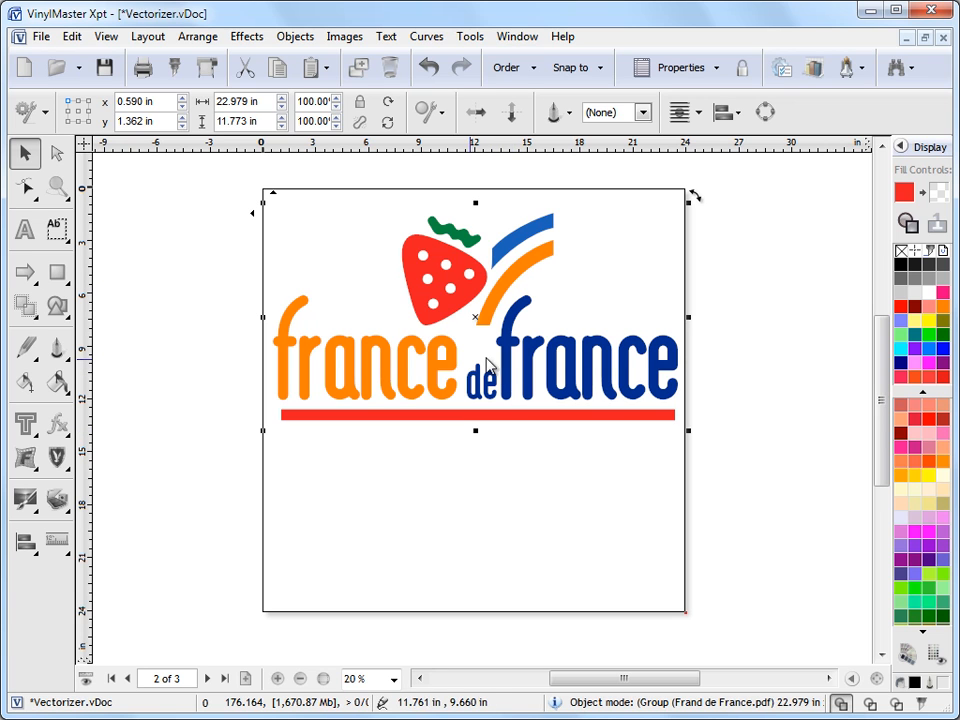
pyautogui.moveTo(505, 325)
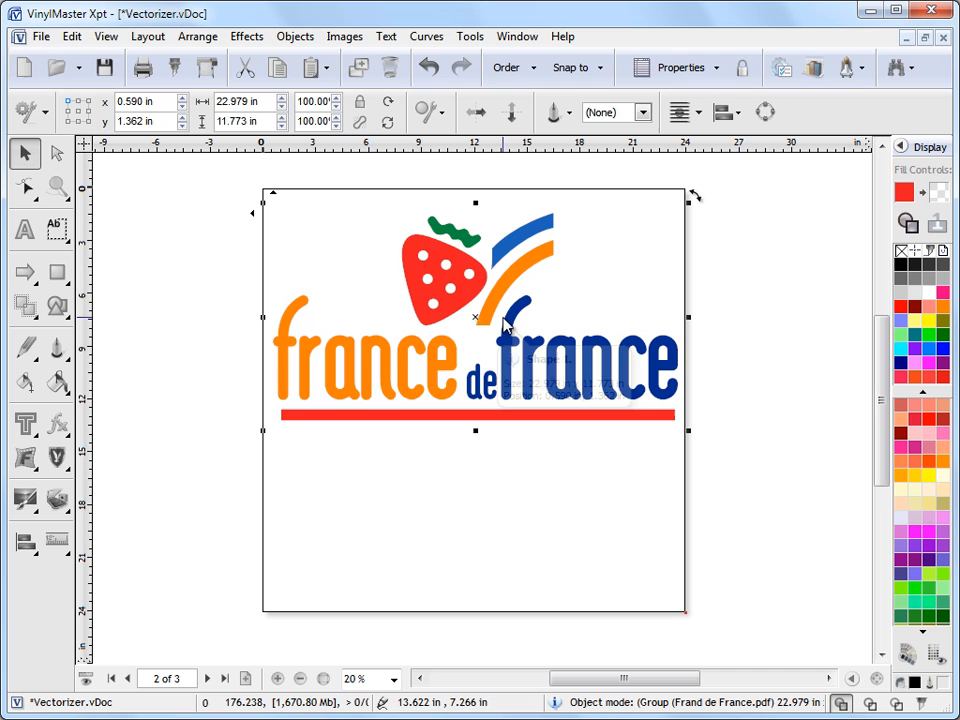
pyautogui.moveTo(490, 357)
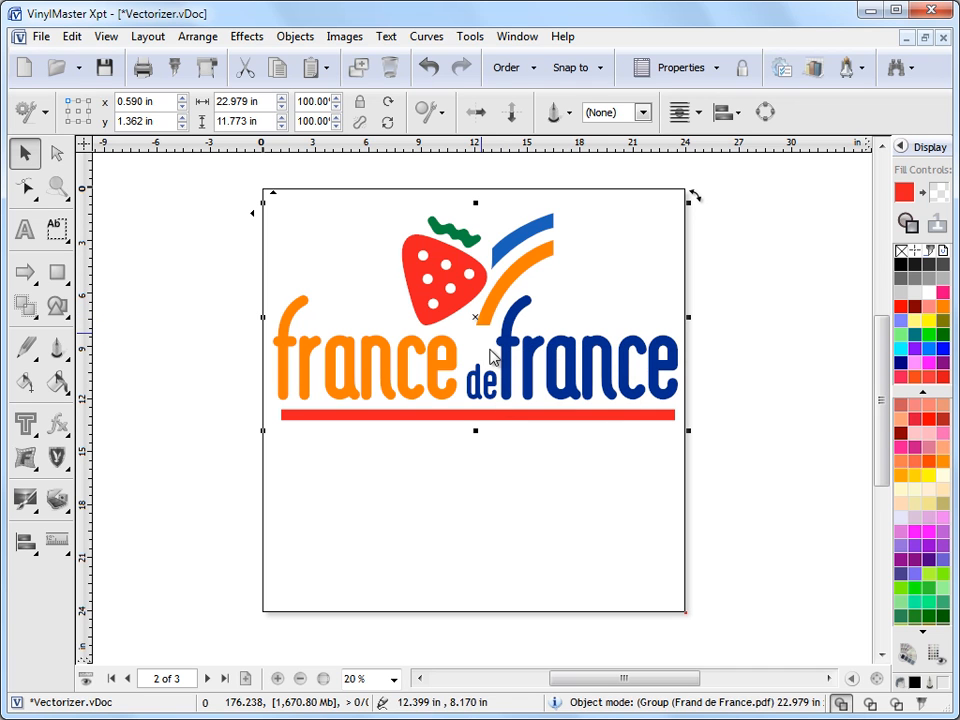
pyautogui.moveTo(610, 472)
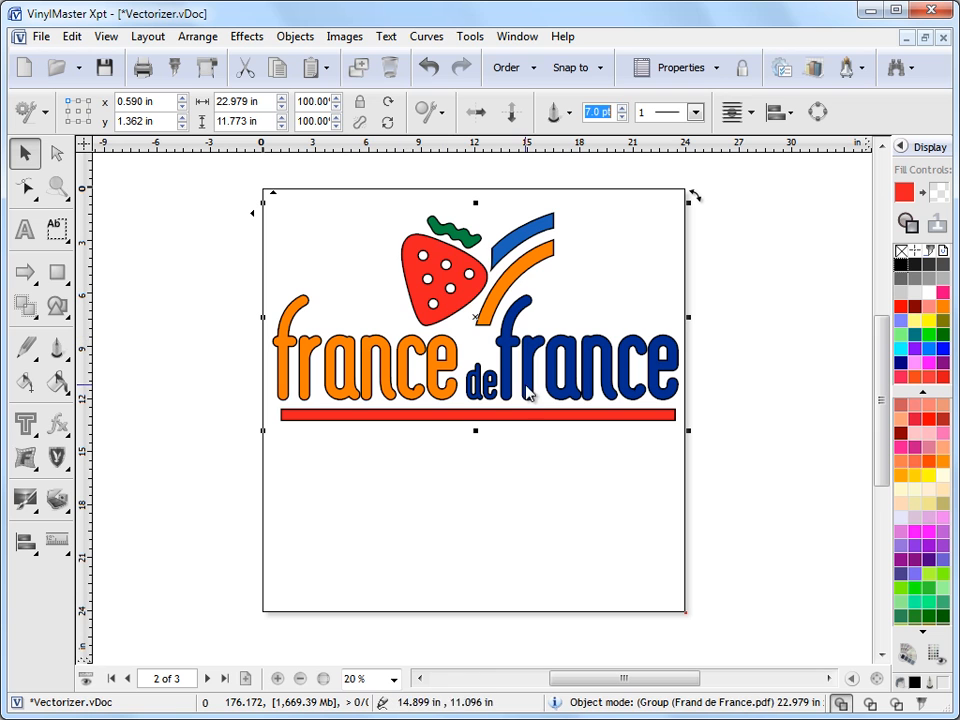
pyautogui.moveTo(790, 278)
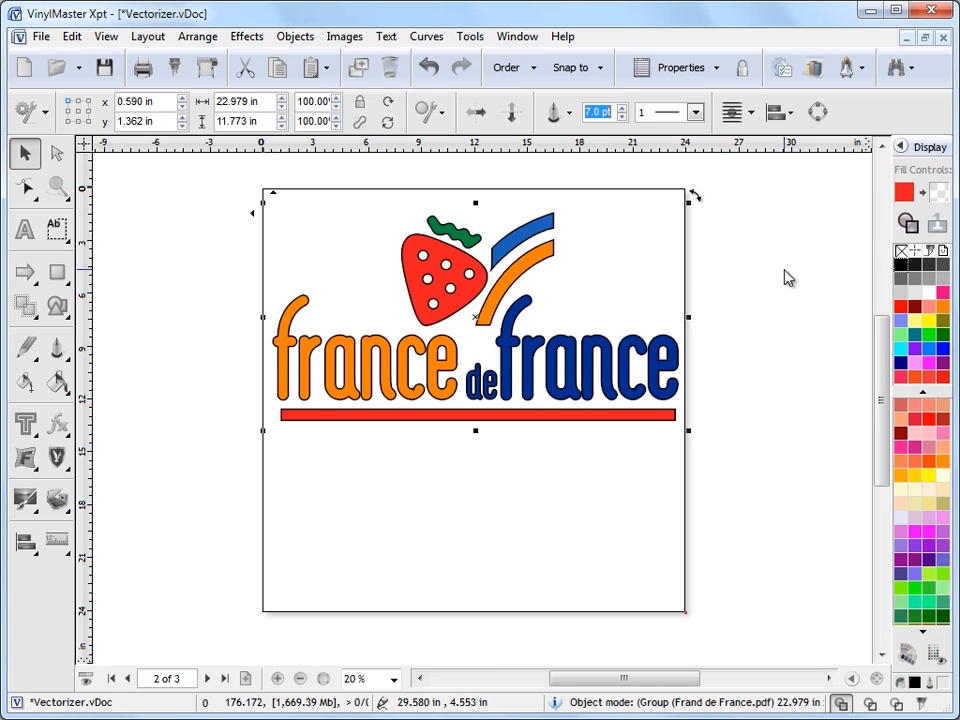
pyautogui.click(901, 251)
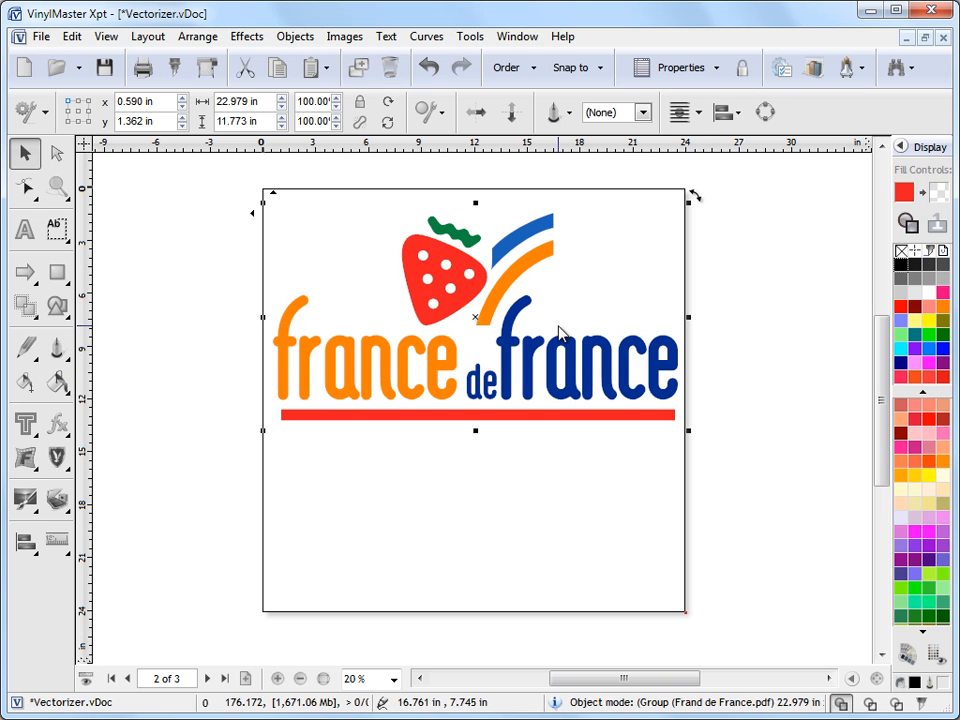
pyautogui.moveTo(398, 502)
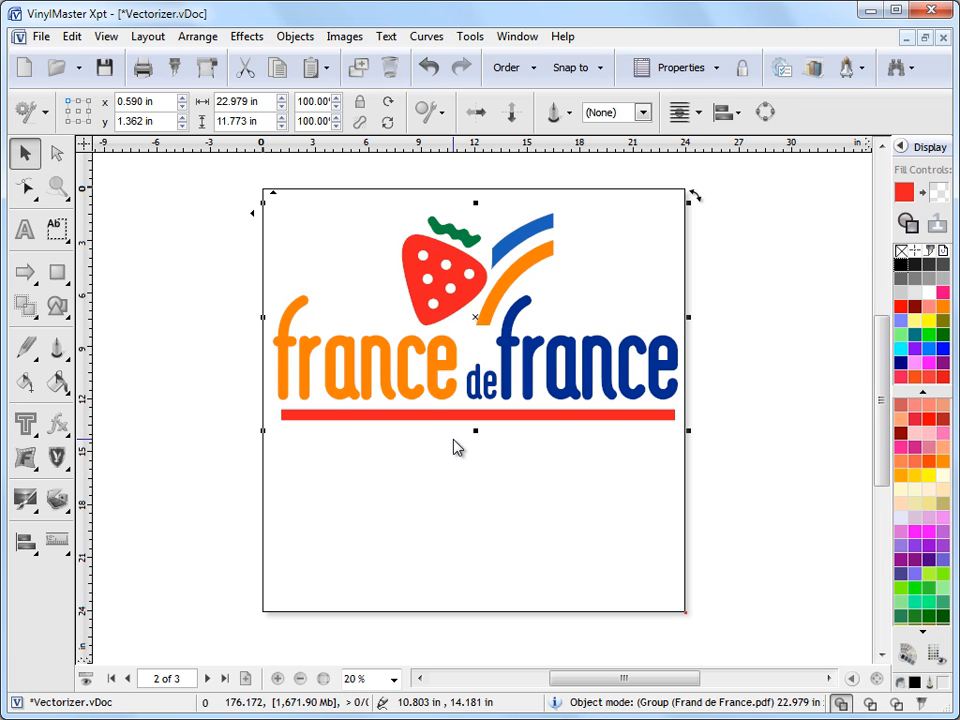
pyautogui.moveTo(520, 360)
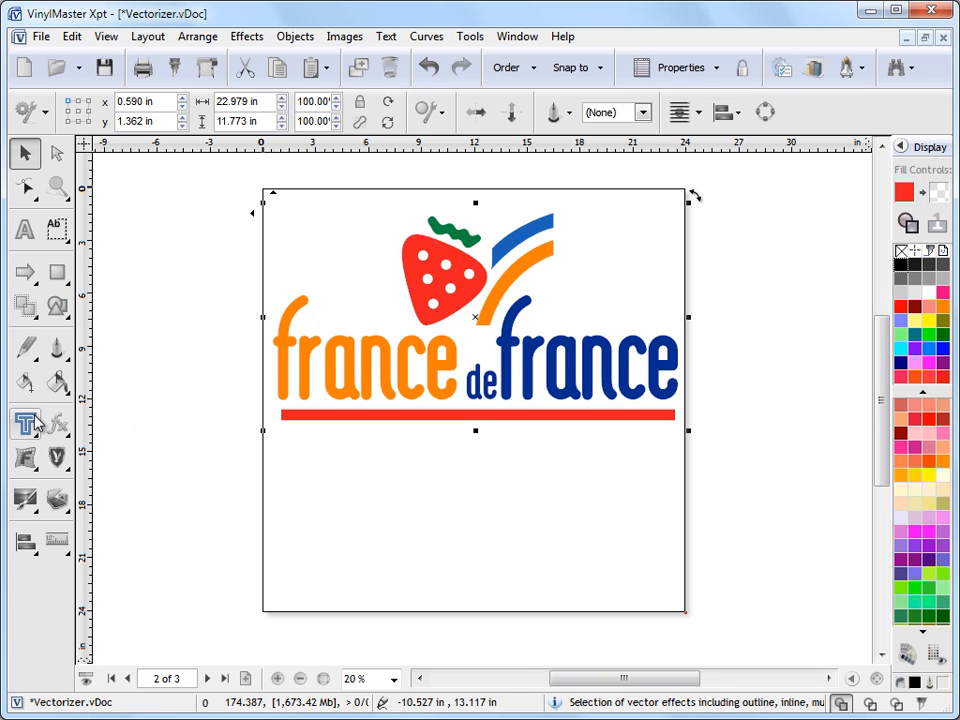
# Add a black Outline effect to the logo, tightened to 3.45% offset and 1.36% inset
pyautogui.click(25, 423)
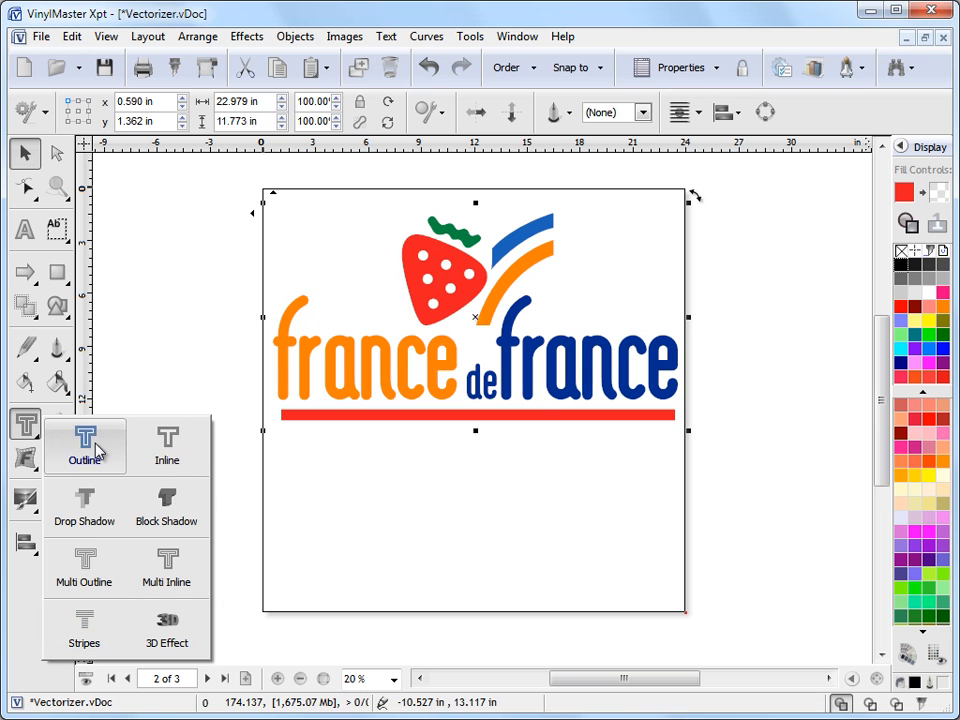
pyautogui.click(84, 445)
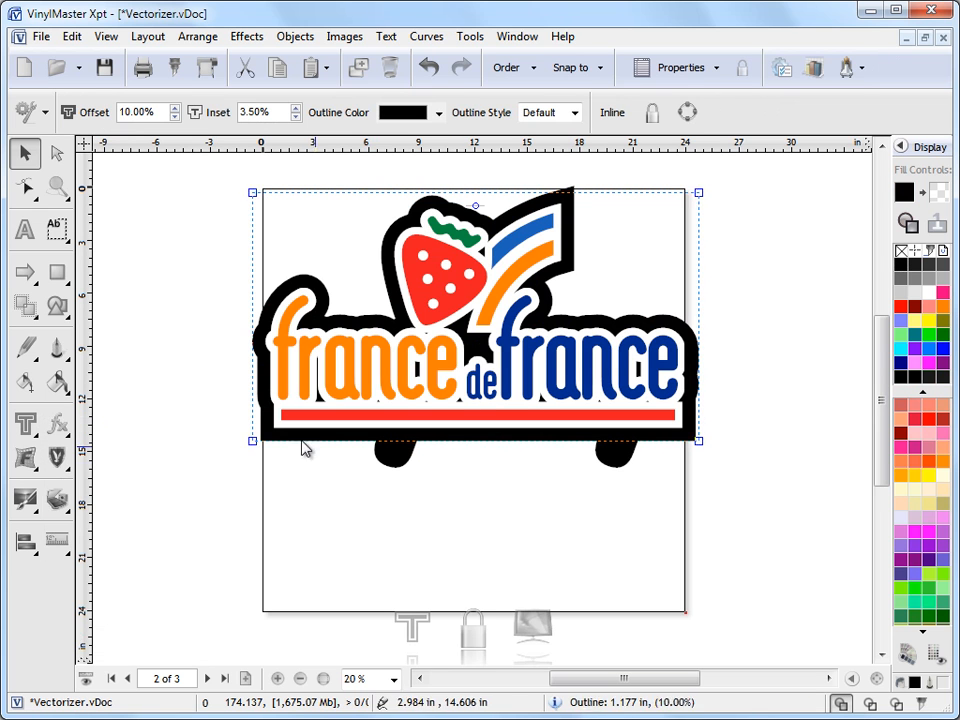
pyautogui.click(140, 111)
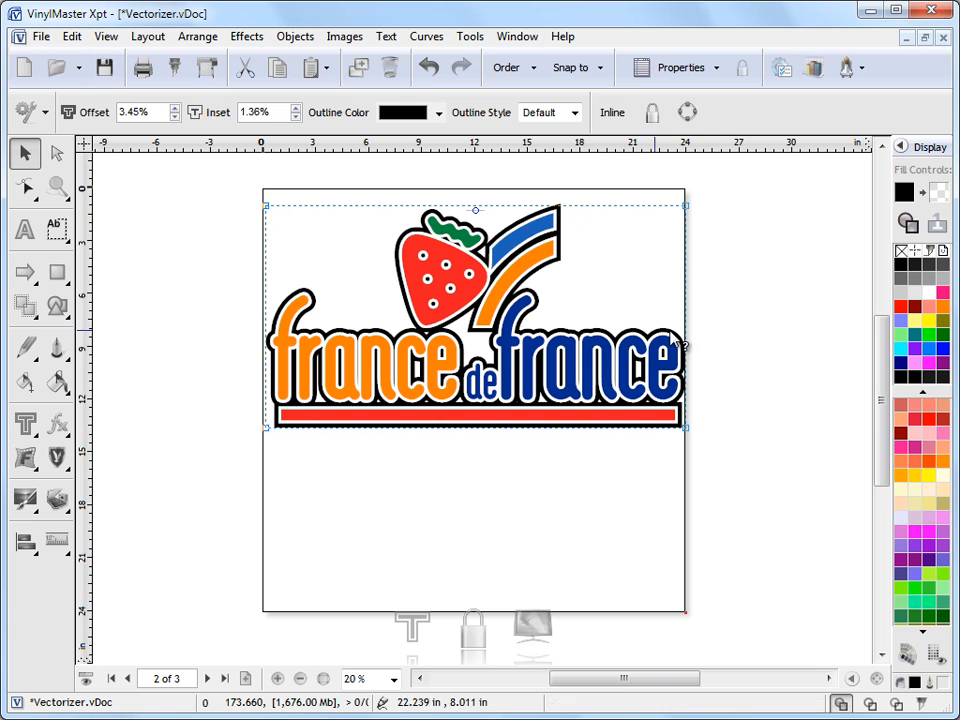
pyautogui.moveTo(420, 295)
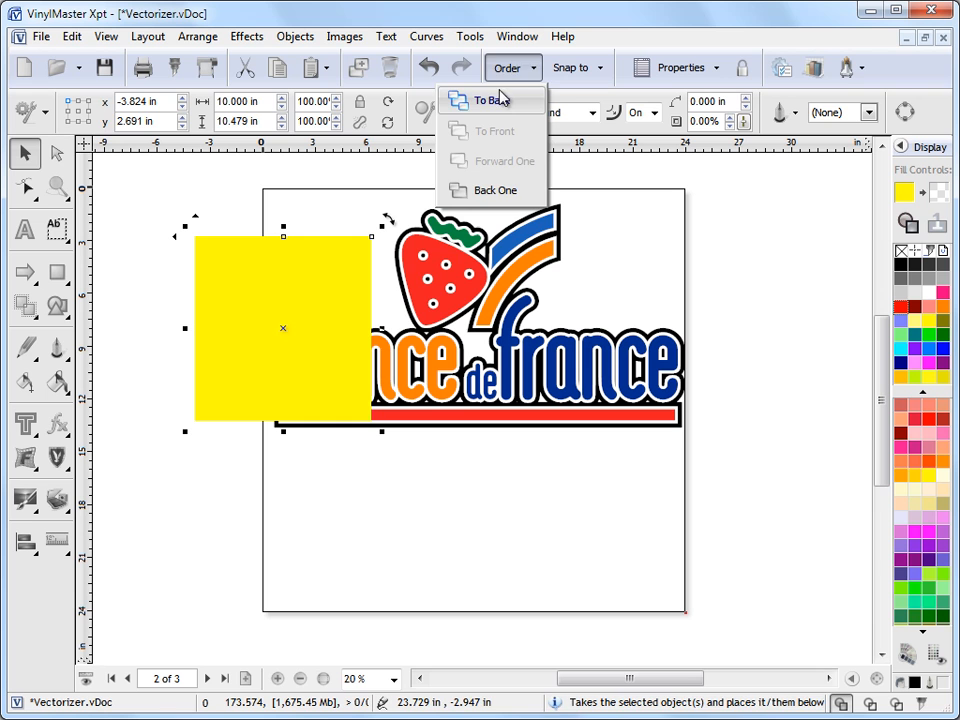
# Send the yellow rectangle to the back, behind the logo
pyautogui.click(492, 100)
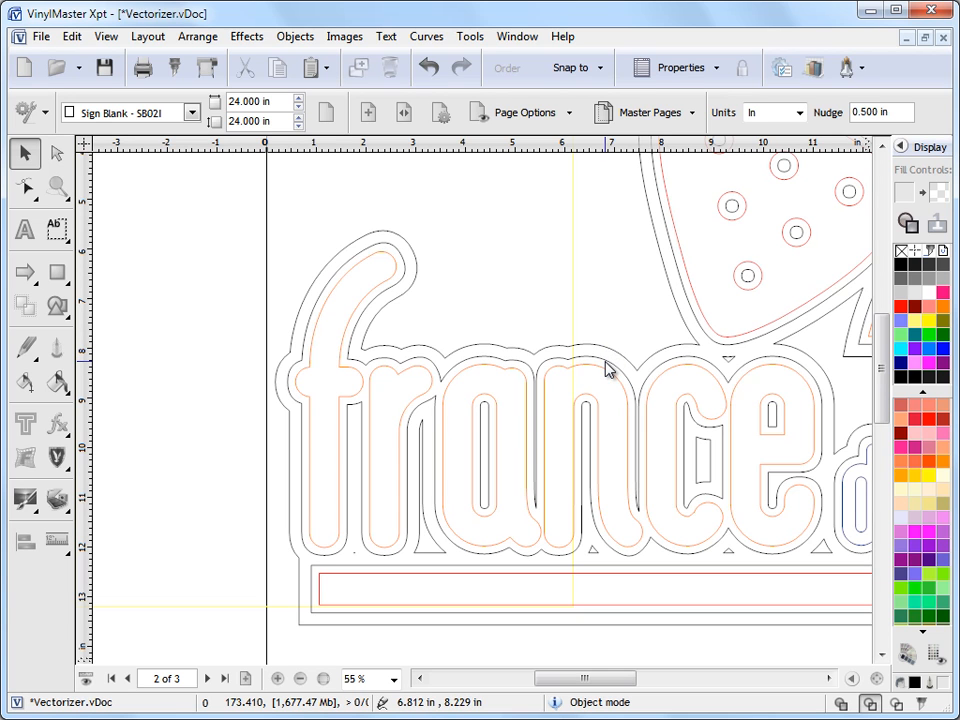
pyautogui.moveTo(558, 368)
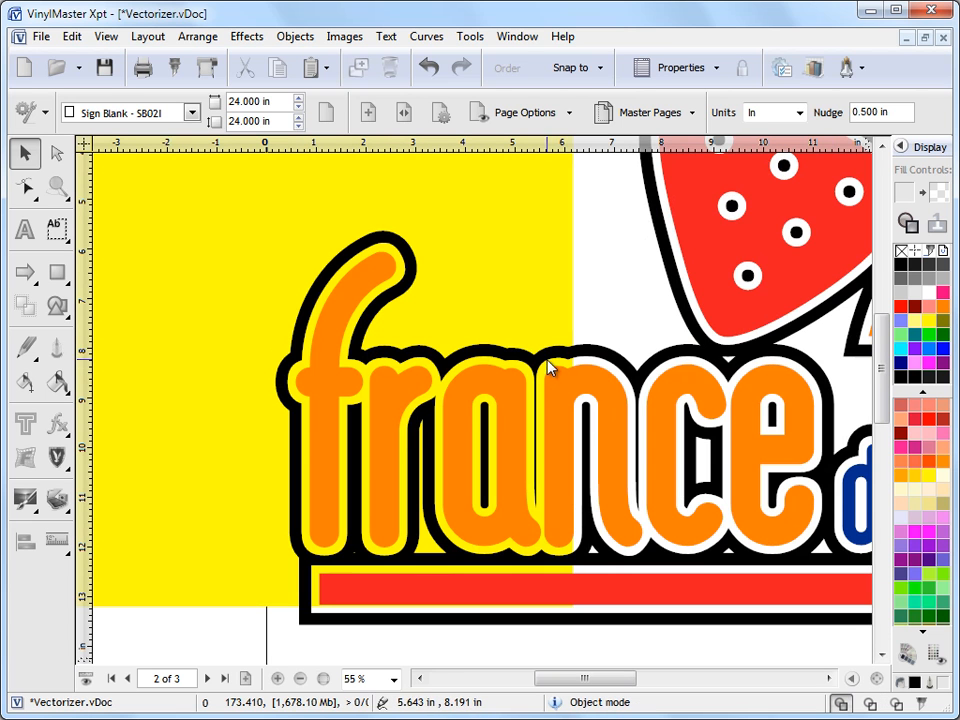
pyautogui.moveTo(365, 263)
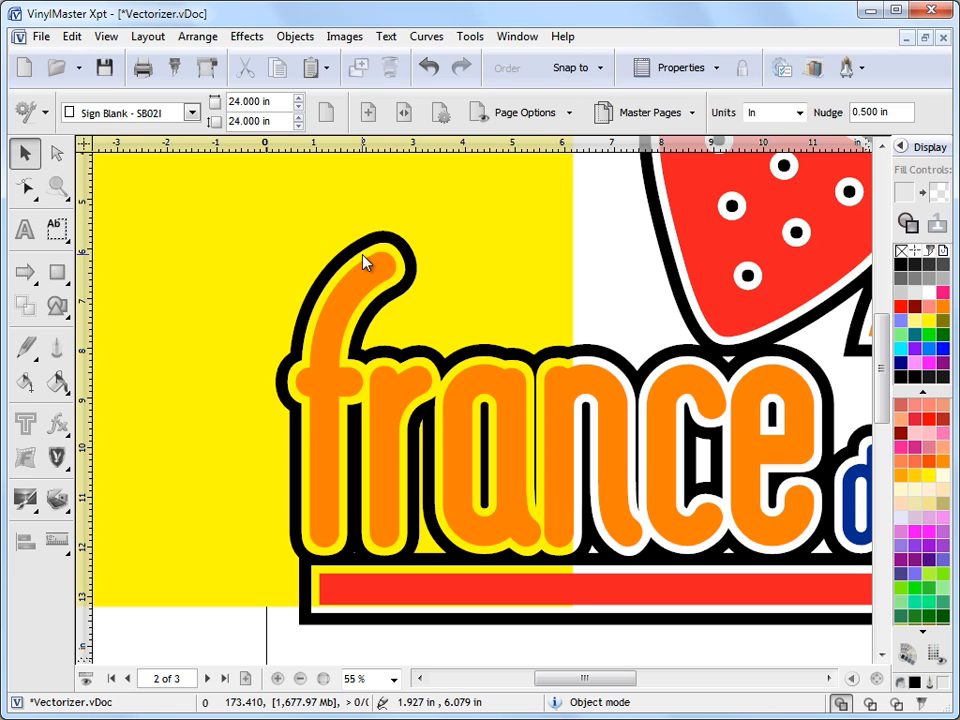
pyautogui.moveTo(308, 500)
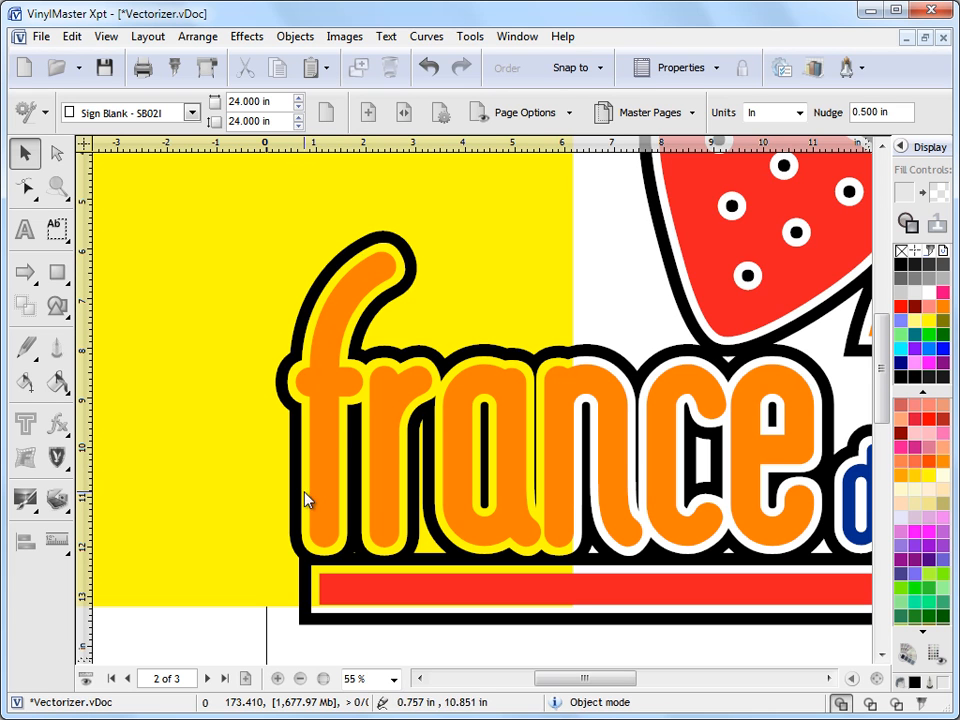
pyautogui.moveTo(370, 305)
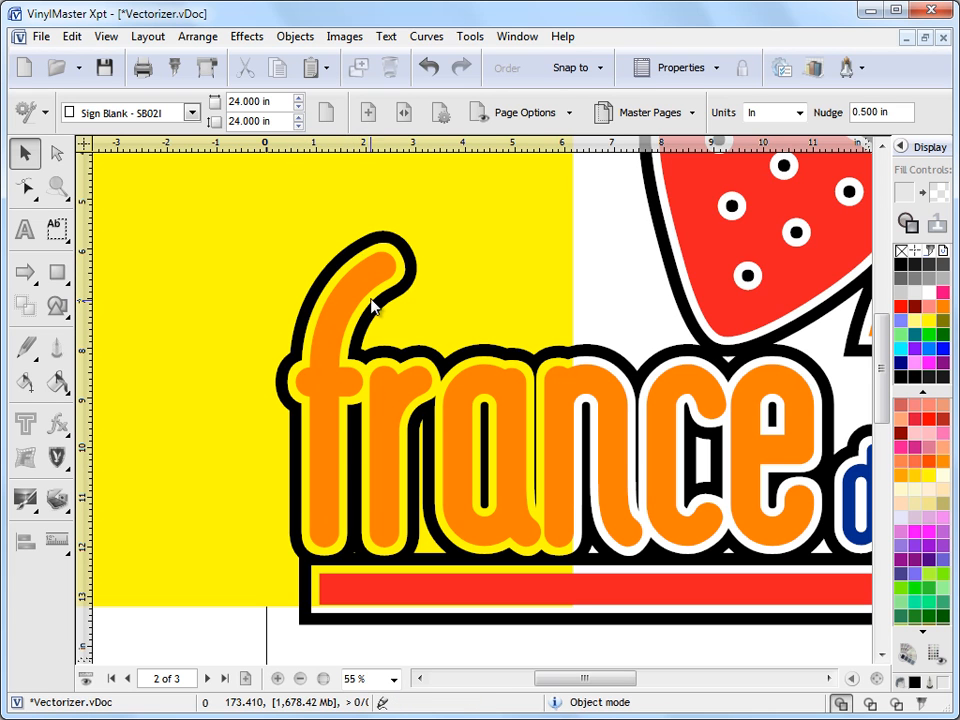
pyautogui.moveTo(348, 282)
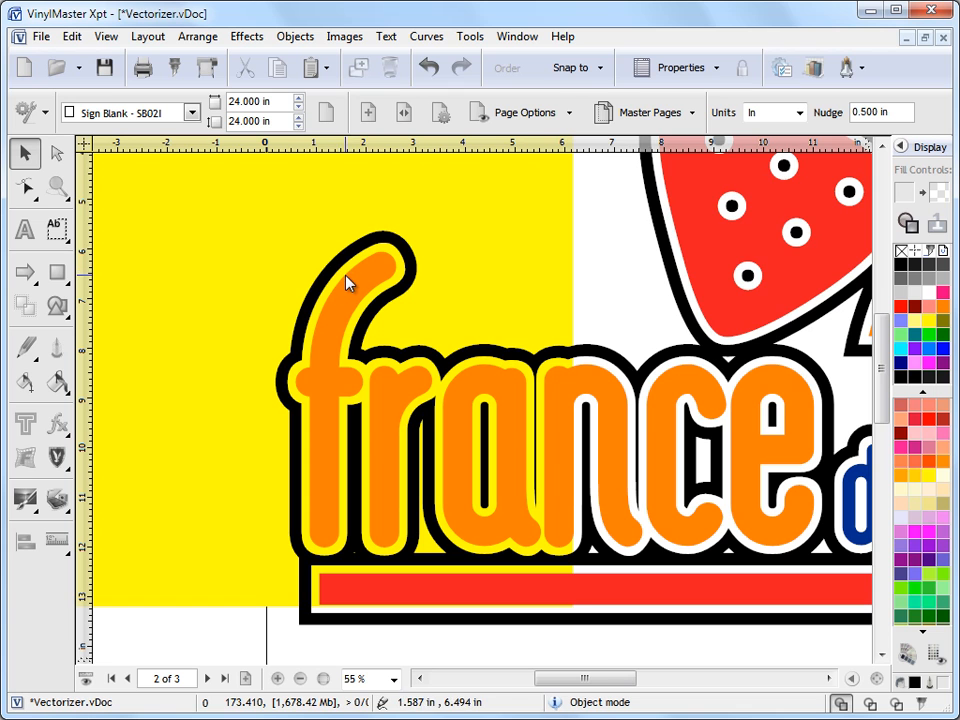
pyautogui.moveTo(380, 250)
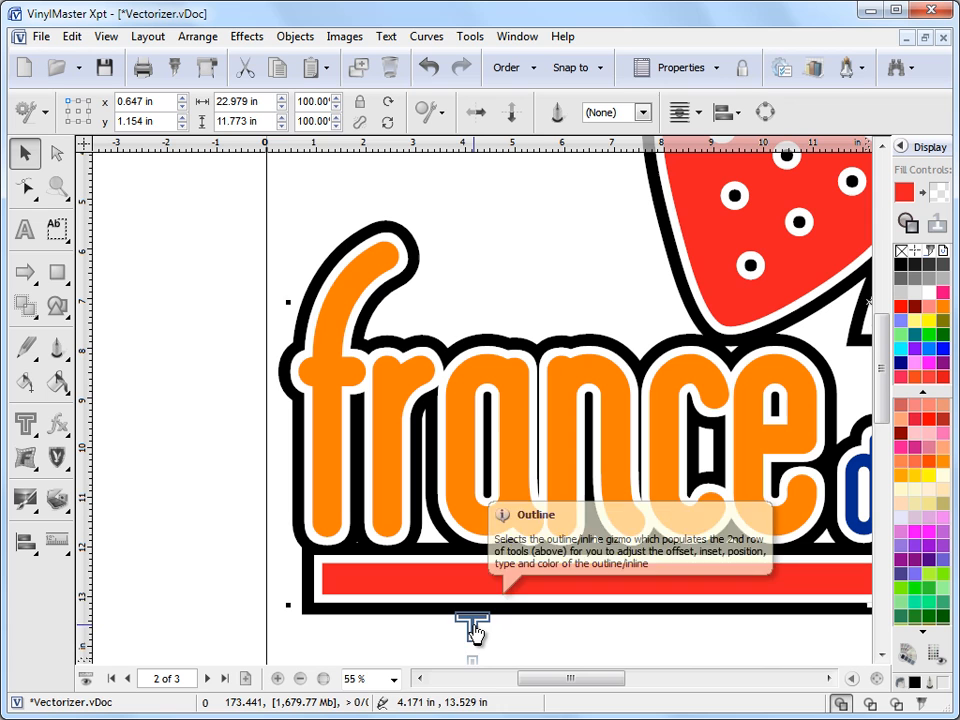
# Select the logo and edit its outline effect to 2.00% offset and 0.50% inset
pyautogui.click(247, 37)
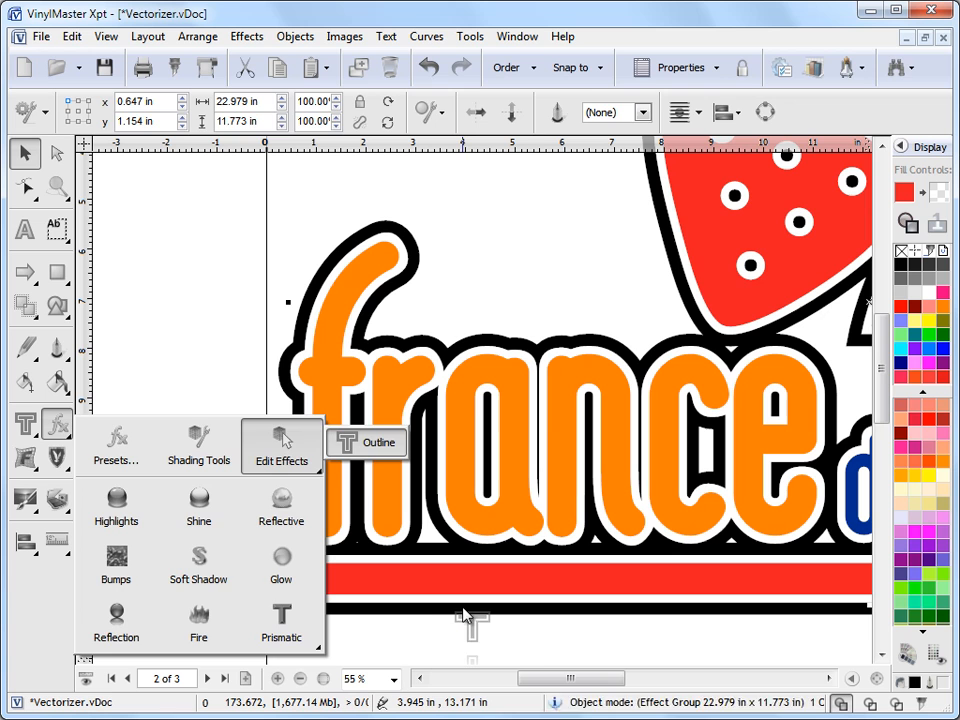
pyautogui.click(377, 442)
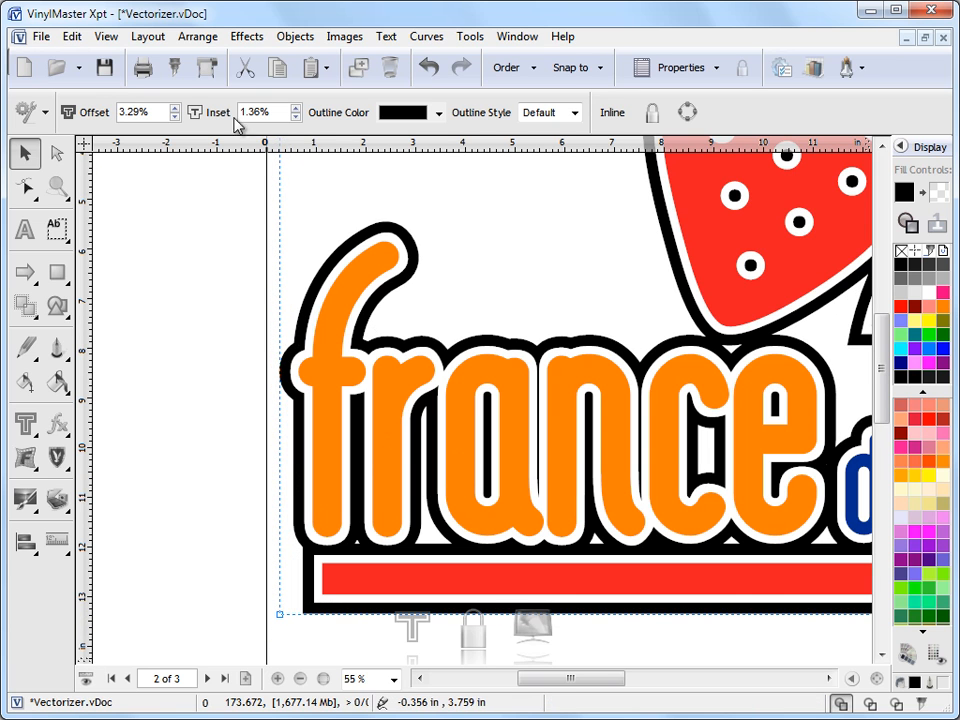
pyautogui.click(140, 112)
pyautogui.write('2')
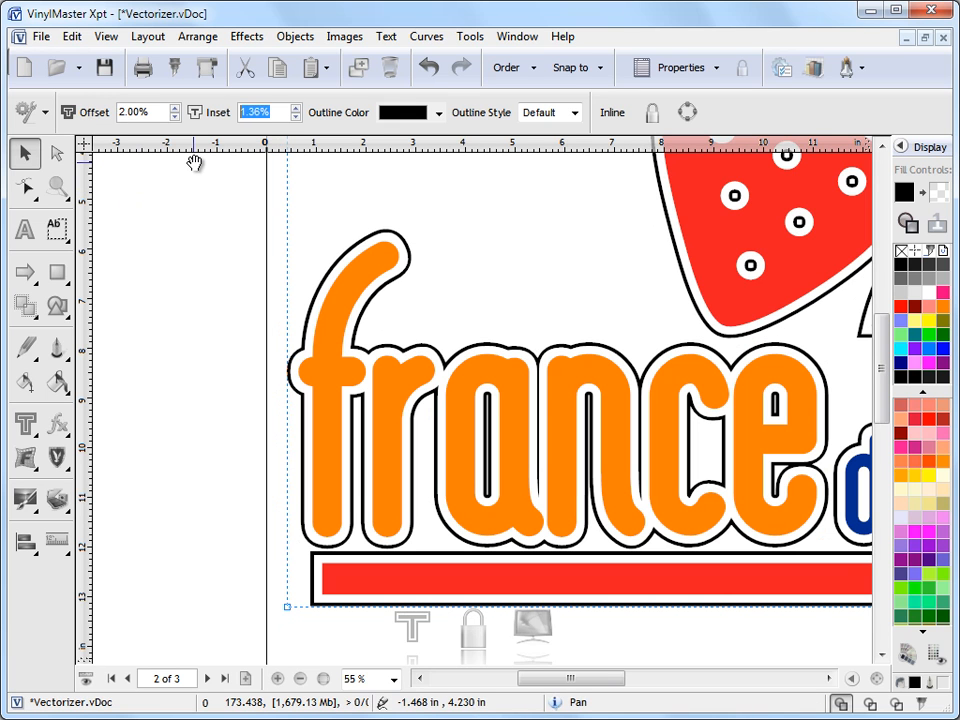
pyautogui.write('0.50%')
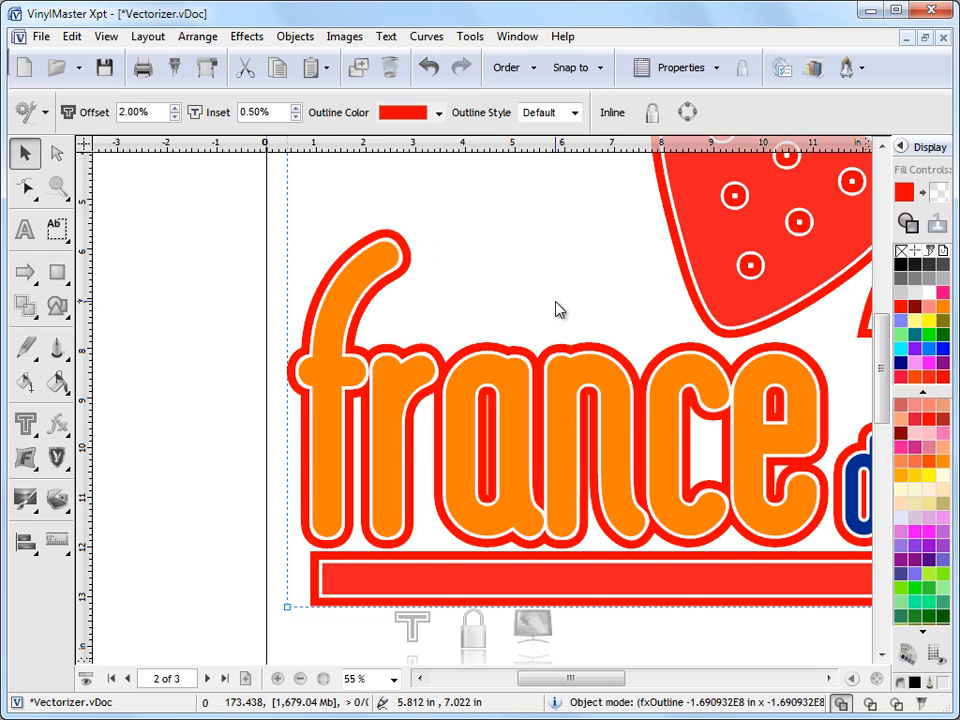
# Set the logo's outline colour to dark blue
pyautogui.click(438, 112)
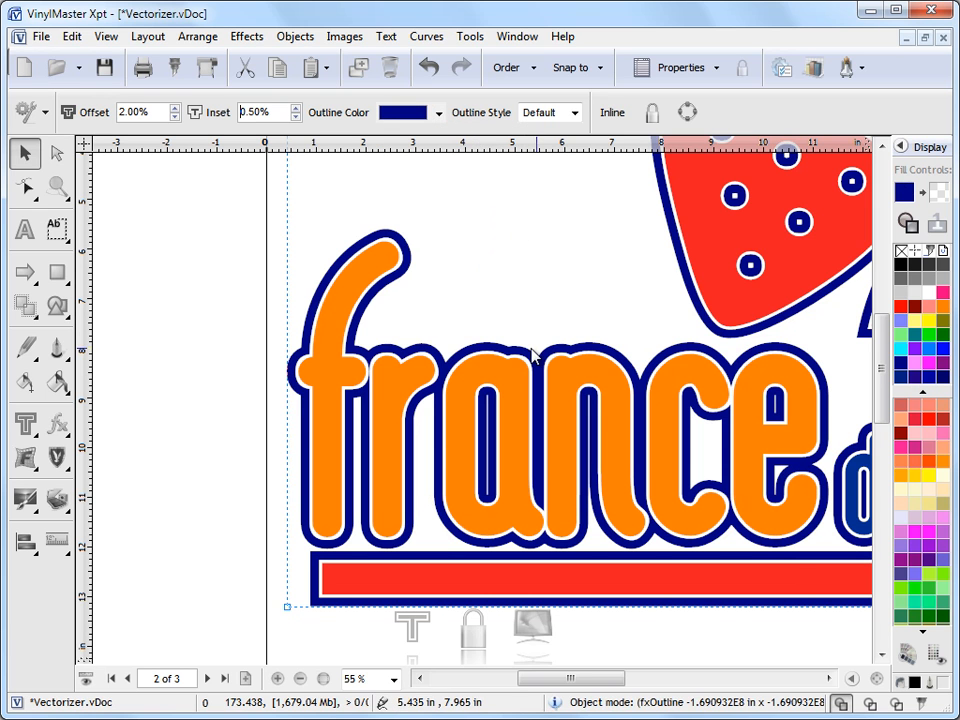
pyautogui.moveTo(445, 355)
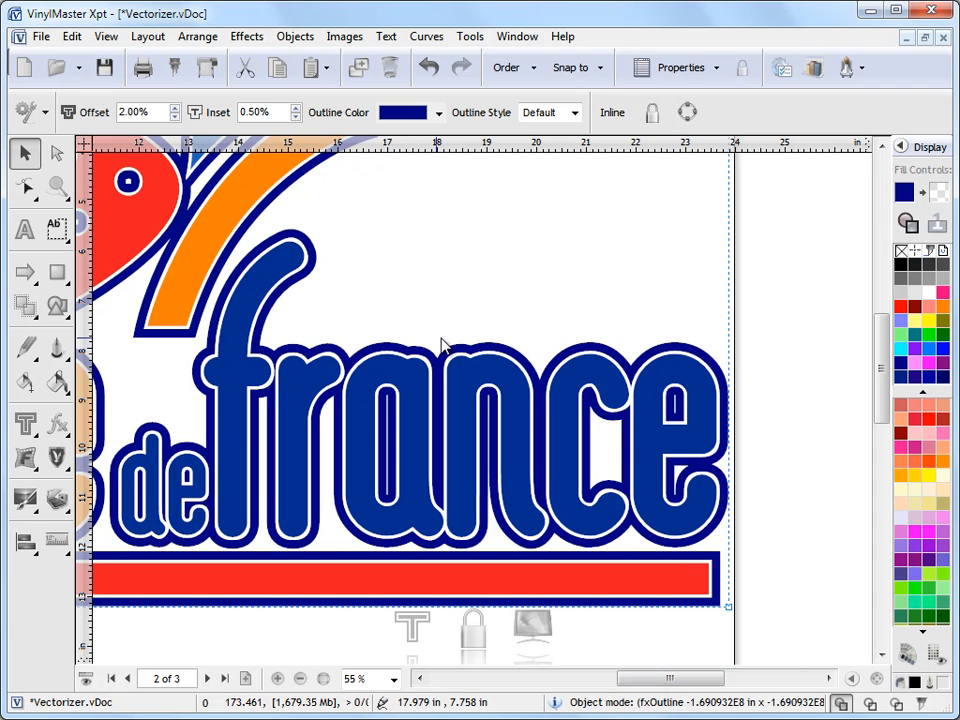
pyautogui.moveTo(478, 195)
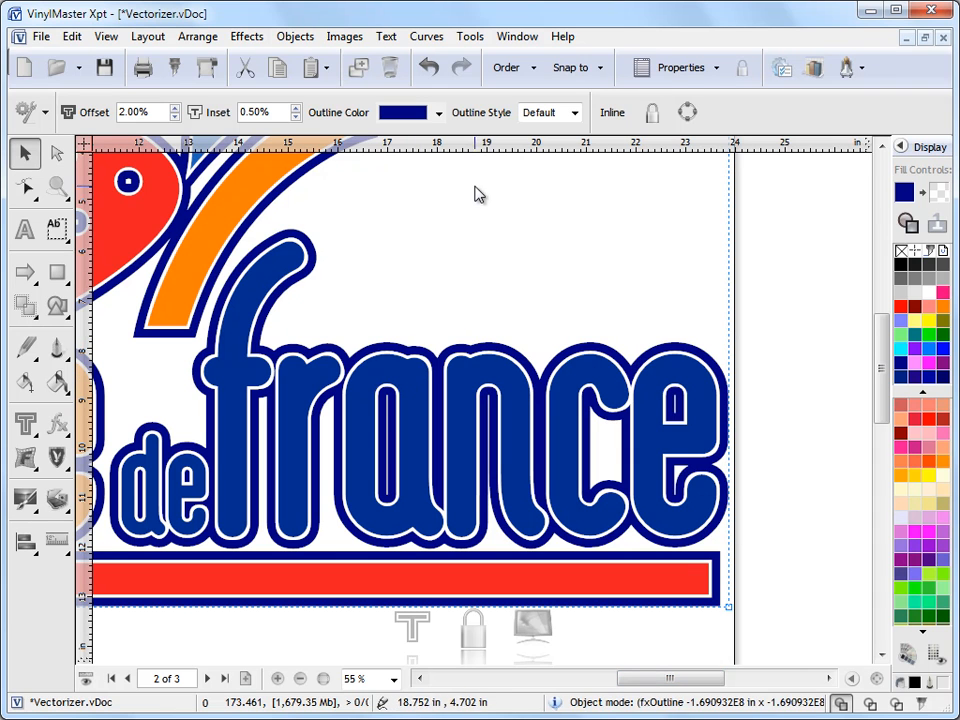
# Try mitred and sharp corner styles on the dark blue outline
pyautogui.click(573, 112)
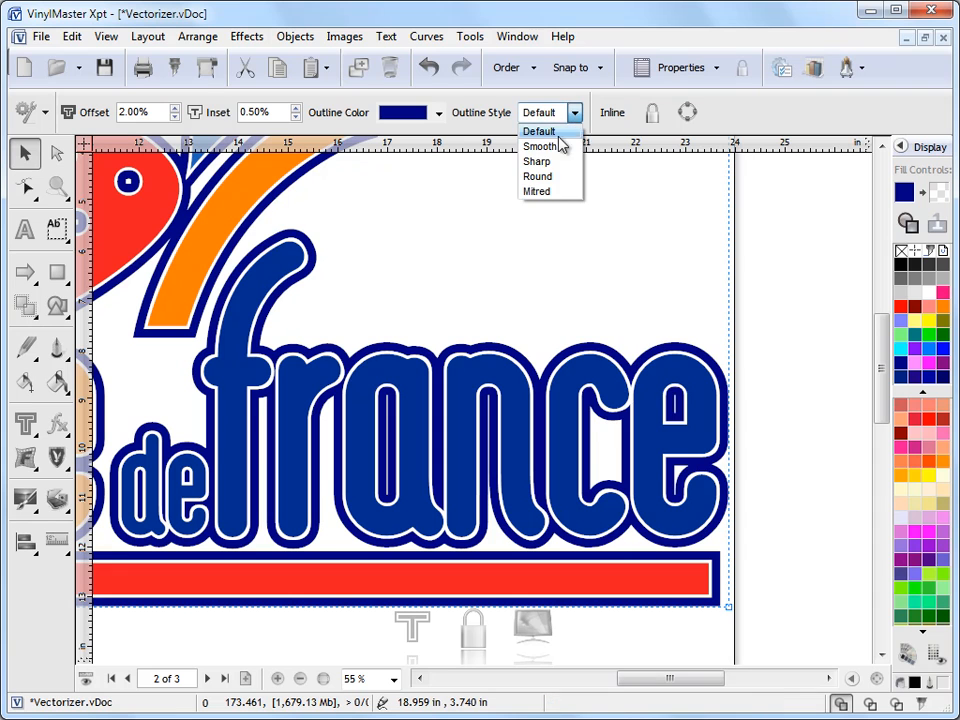
pyautogui.click(537, 191)
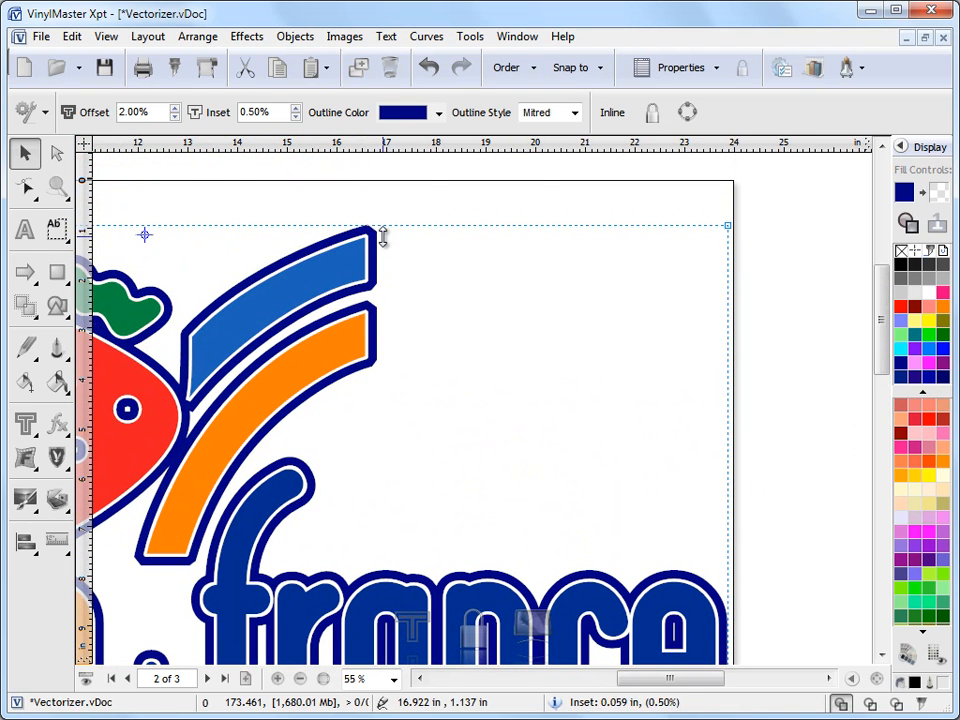
pyautogui.click(574, 112)
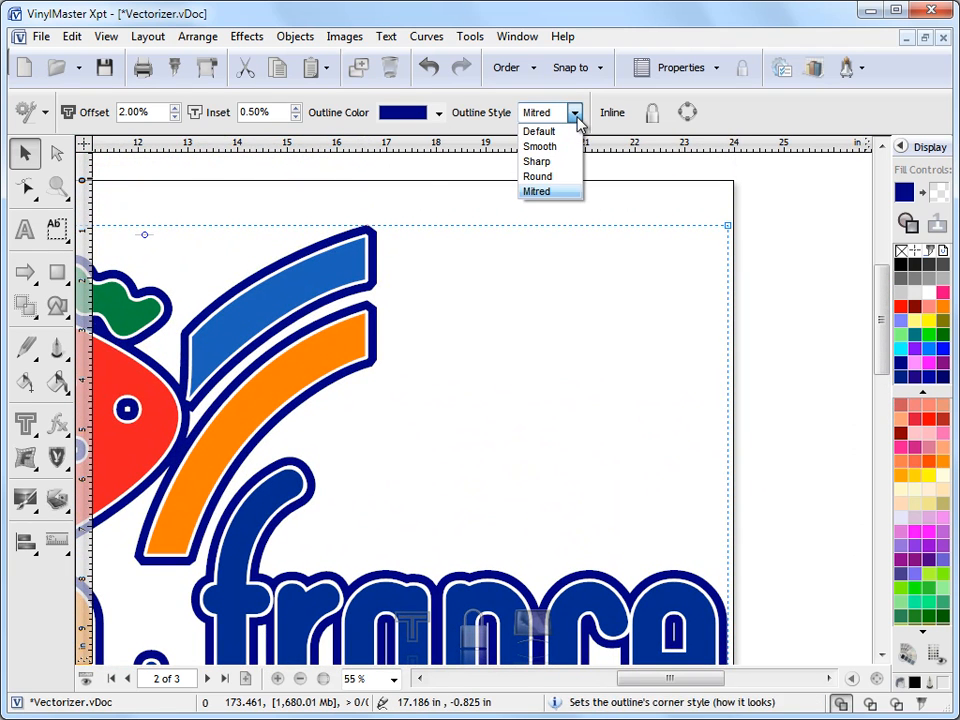
pyautogui.click(539, 131)
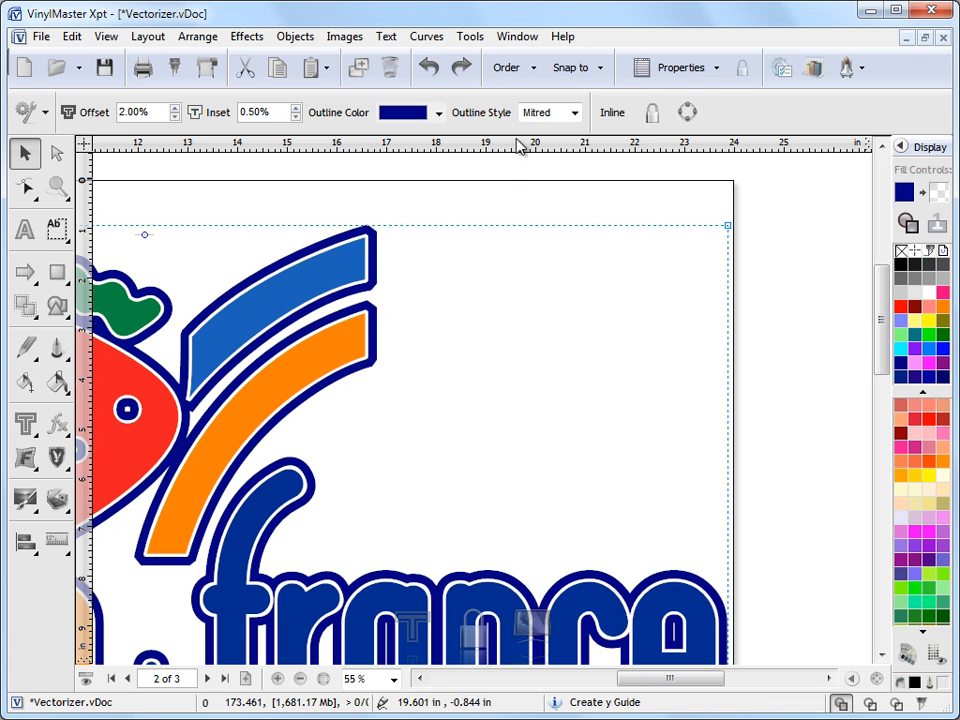
pyautogui.click(545, 112)
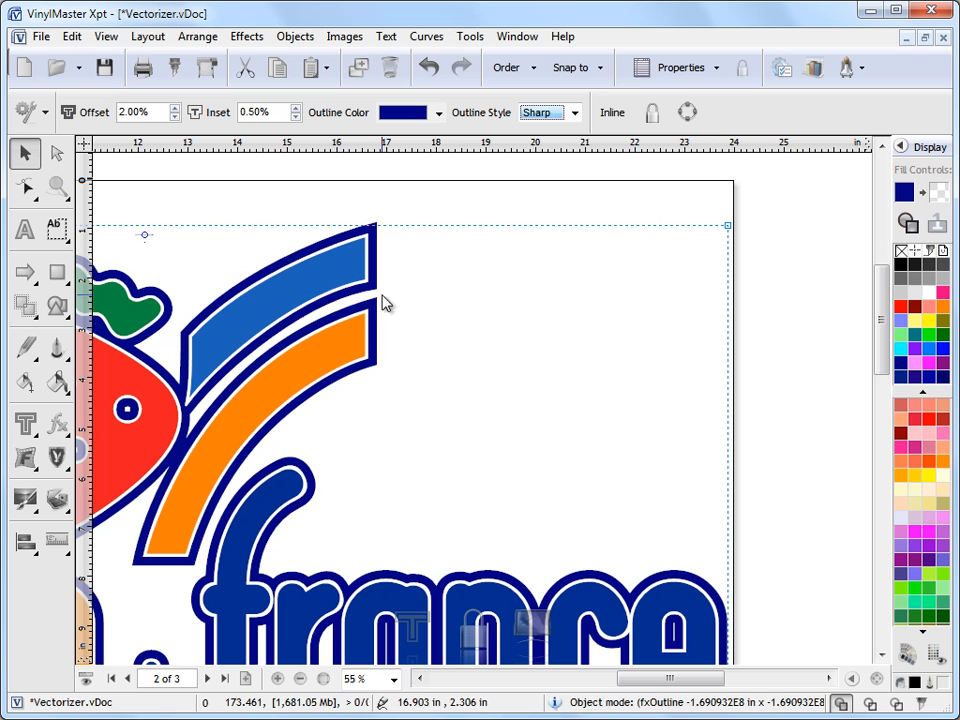
# Settle on smooth corners for the outline
pyautogui.click(573, 112)
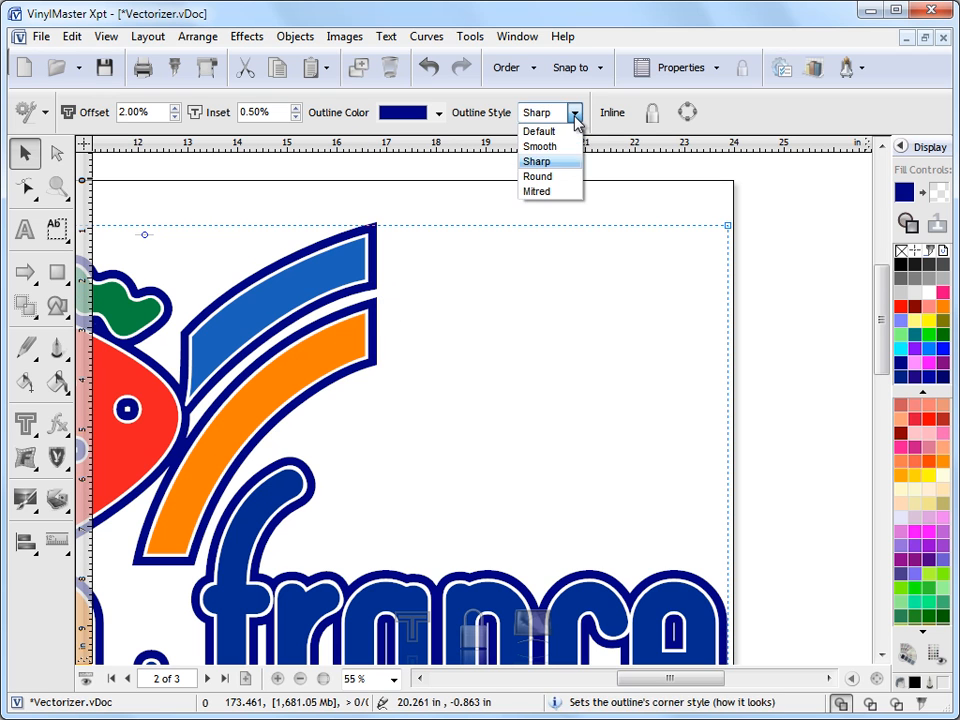
pyautogui.click(539, 146)
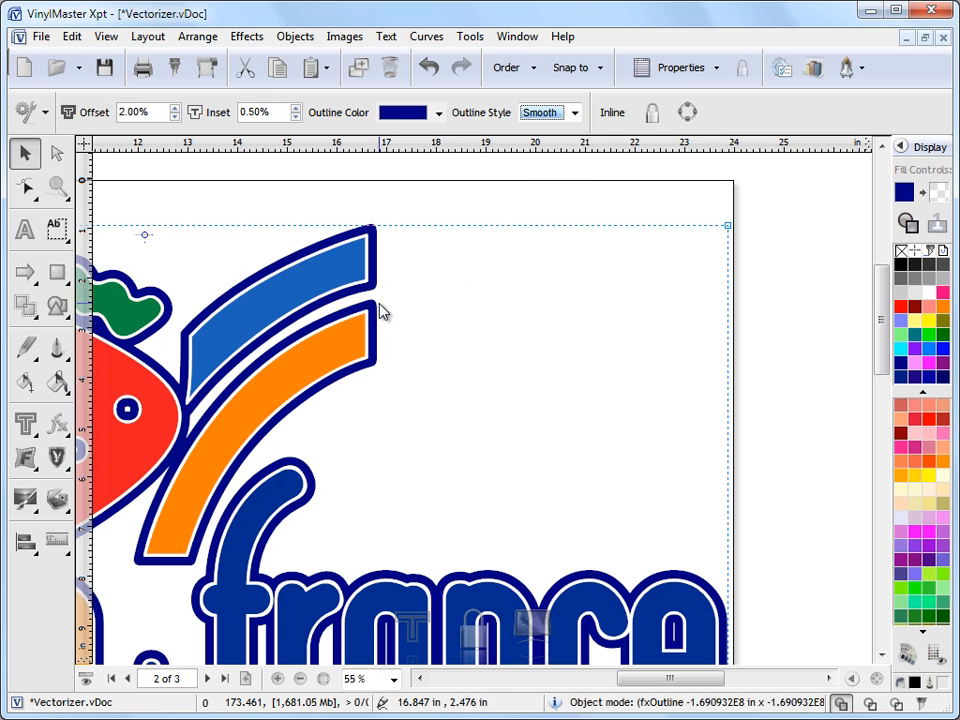
pyautogui.moveTo(575, 112)
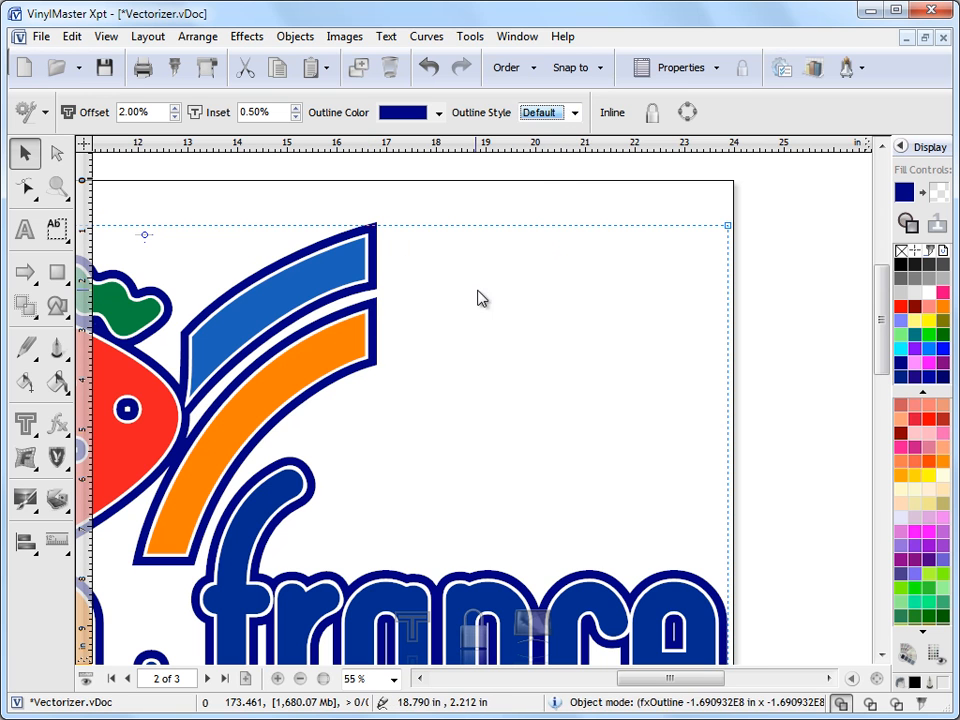
pyautogui.click(573, 112)
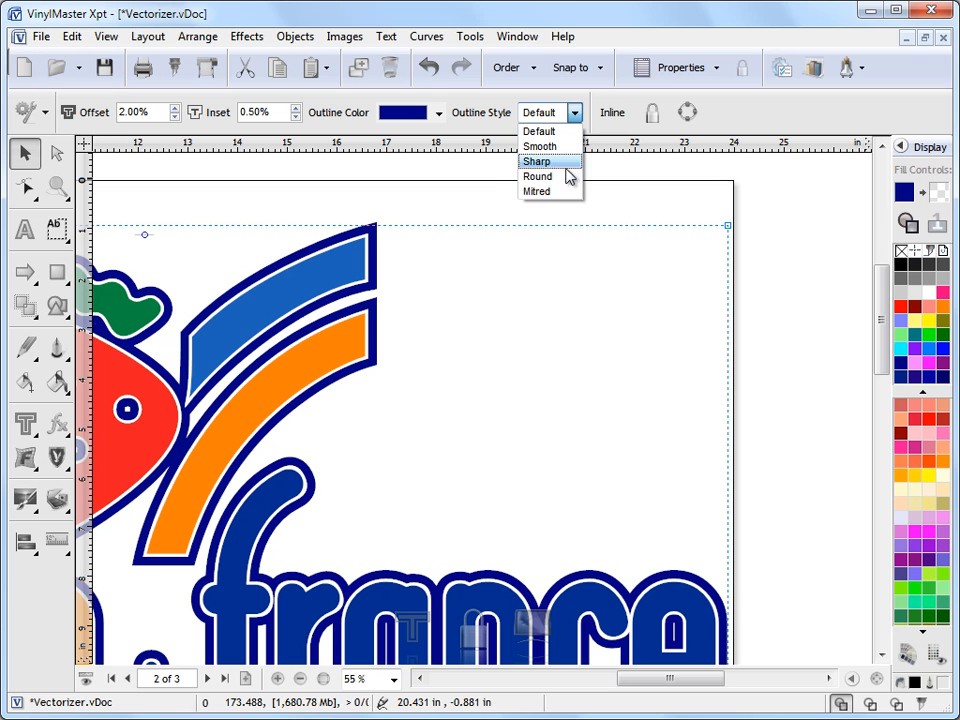
pyautogui.click(540, 146)
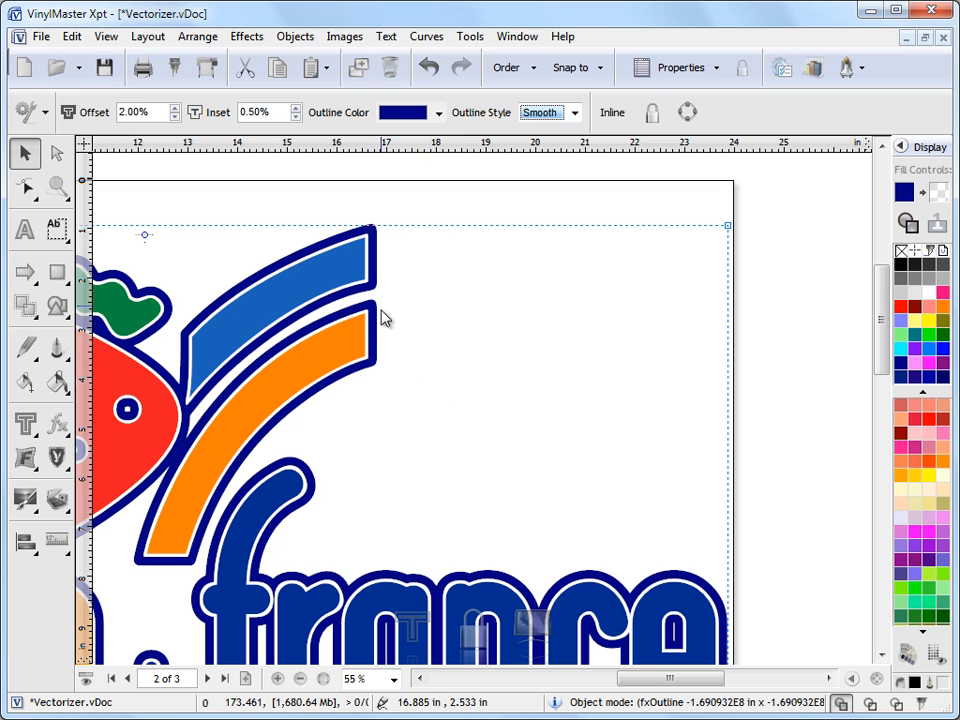
pyautogui.moveTo(510, 472)
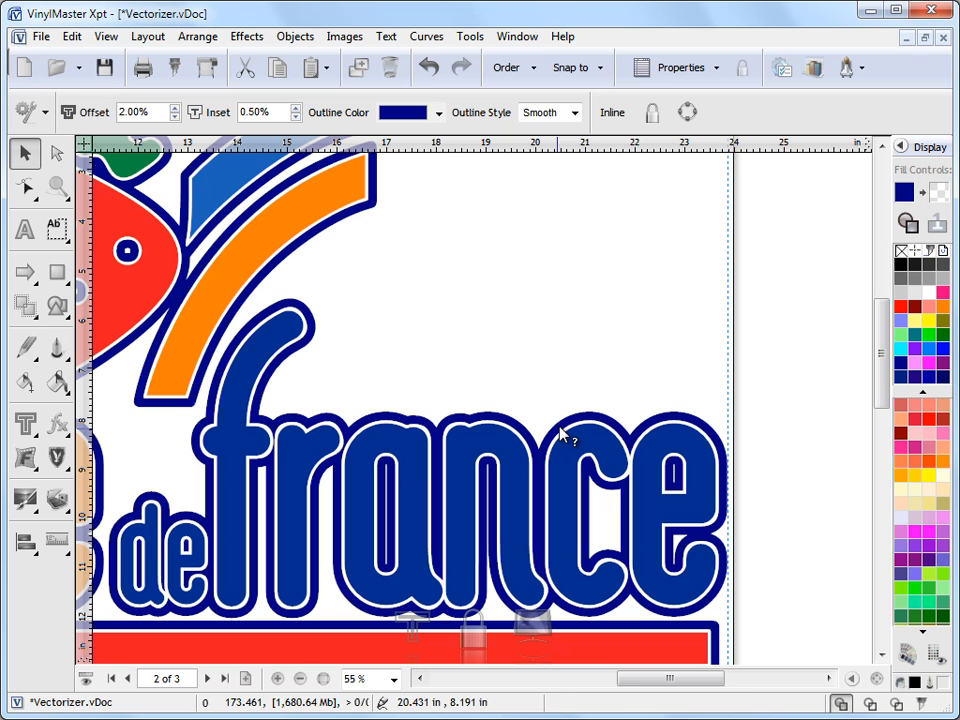
pyautogui.click(574, 112)
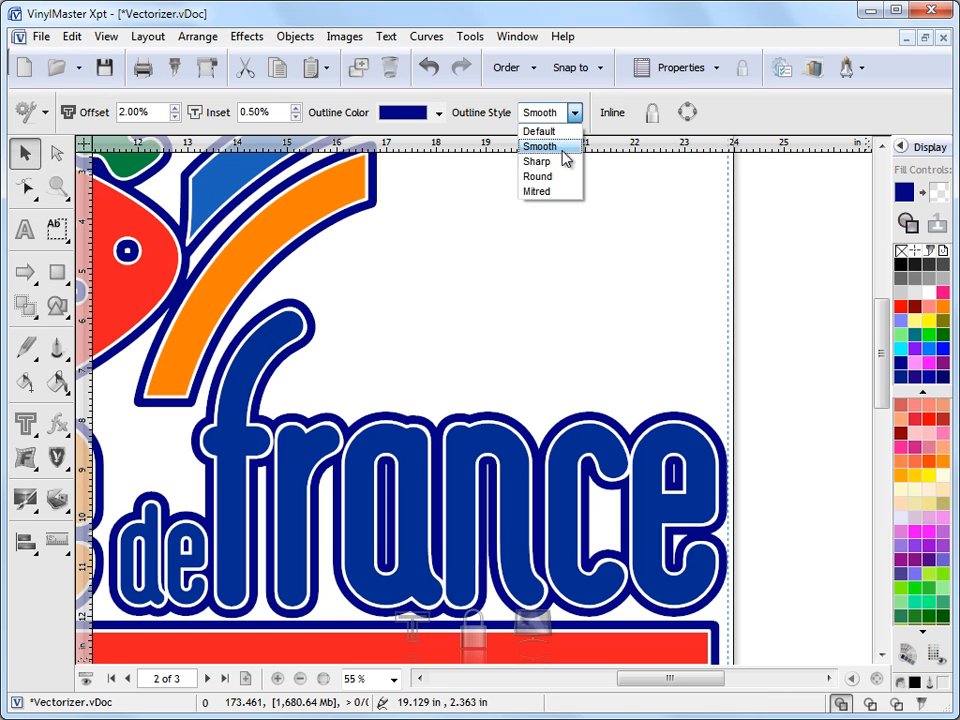
pyautogui.click(537, 161)
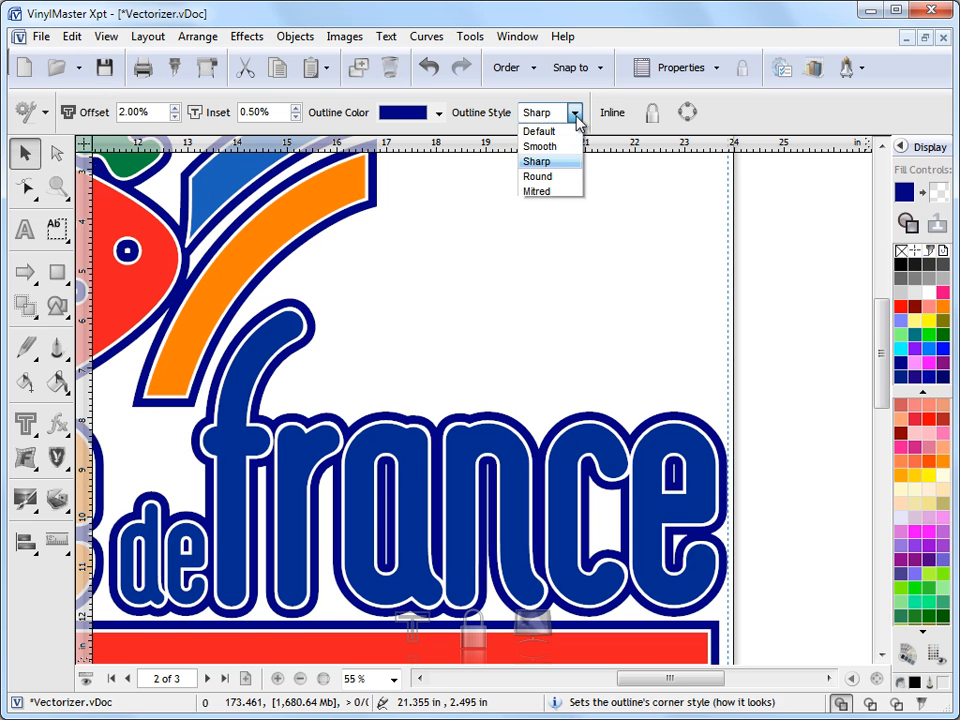
pyautogui.click(540, 146)
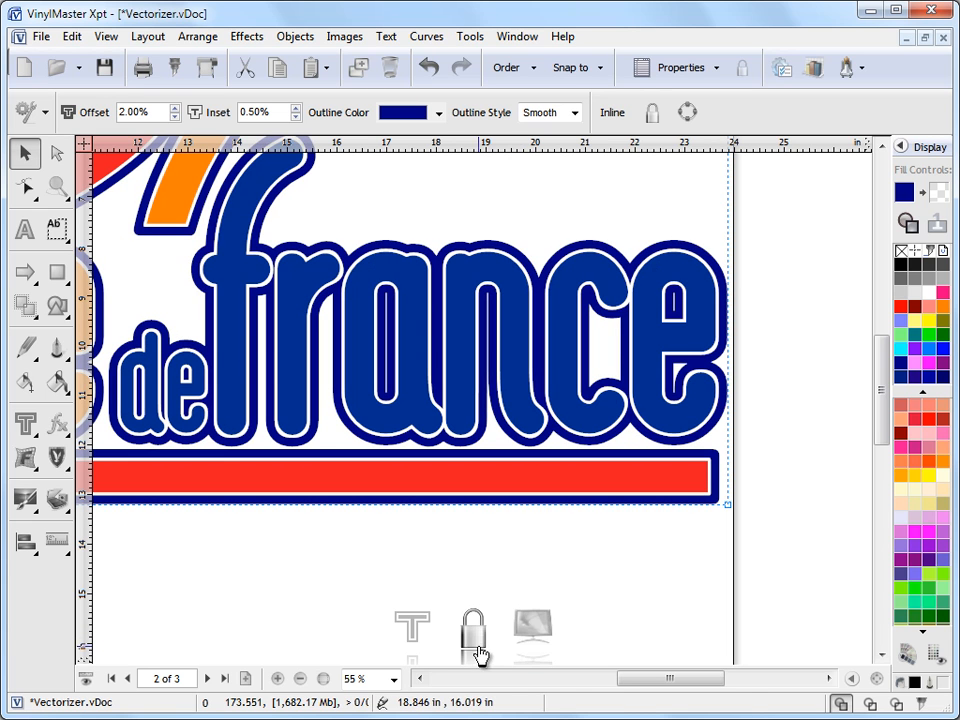
pyautogui.moveTo(472, 630)
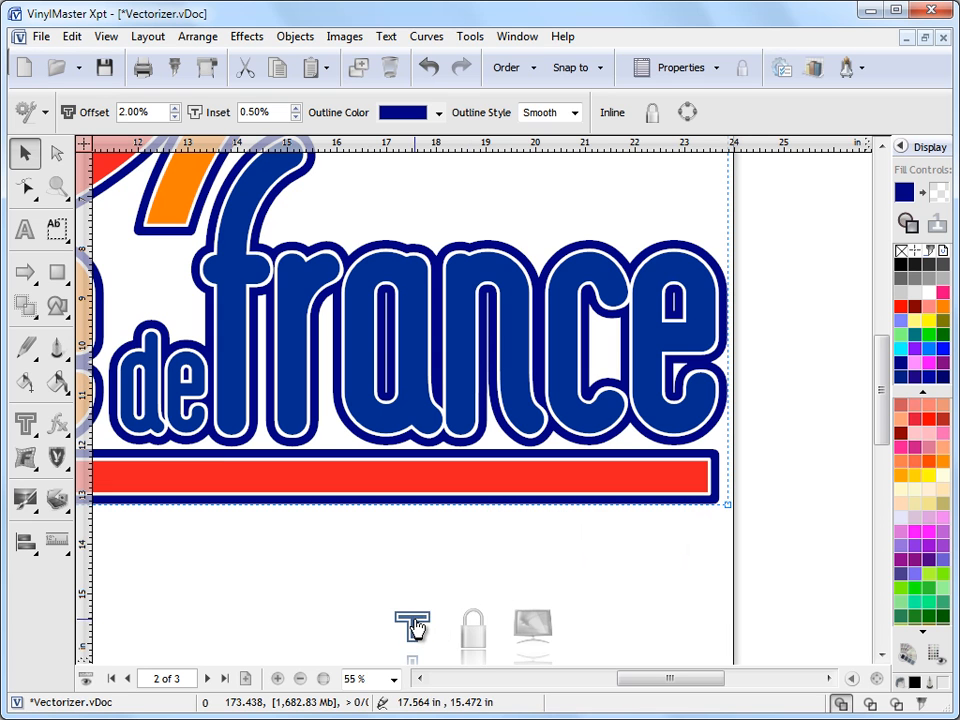
pyautogui.moveTo(105, 180)
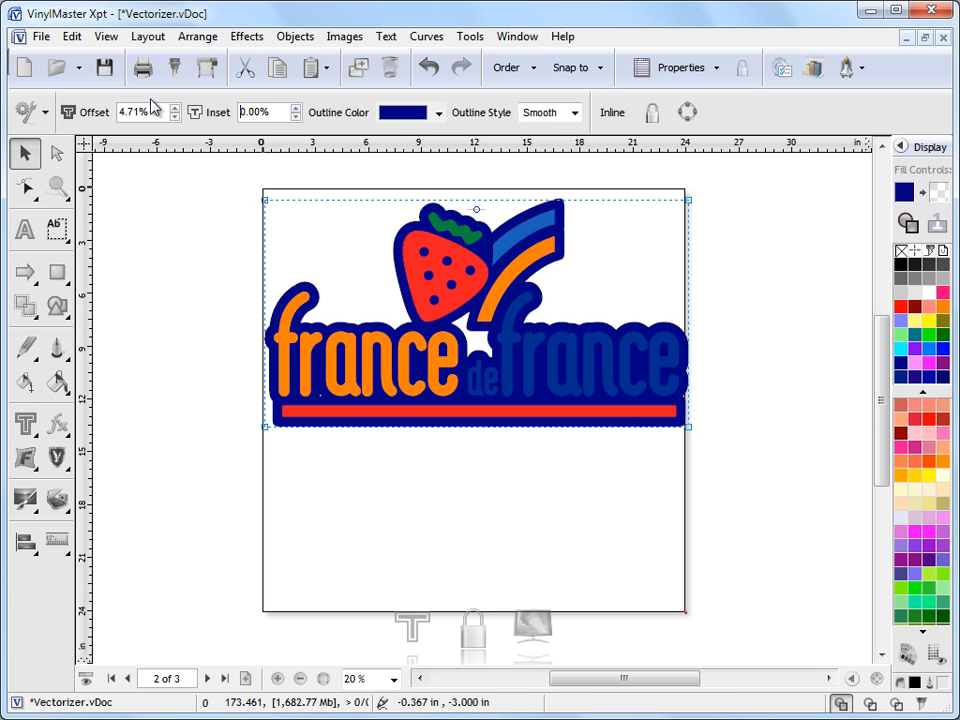
# Select the outline offset value to change it to 4.71%
pyautogui.tripleClick(133, 111)
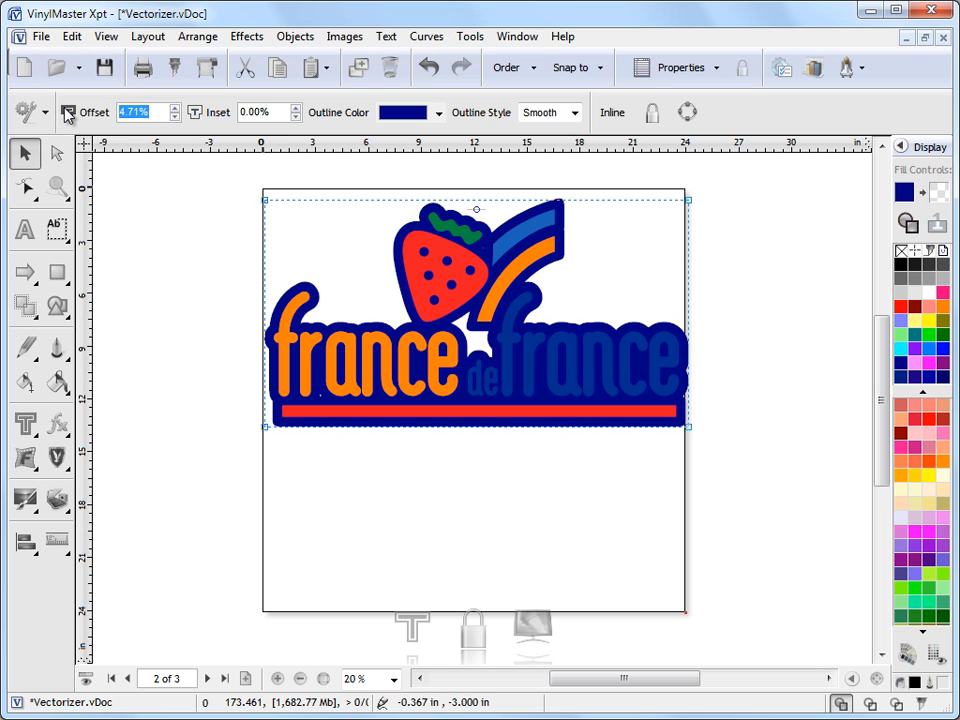
pyautogui.moveTo(167, 183)
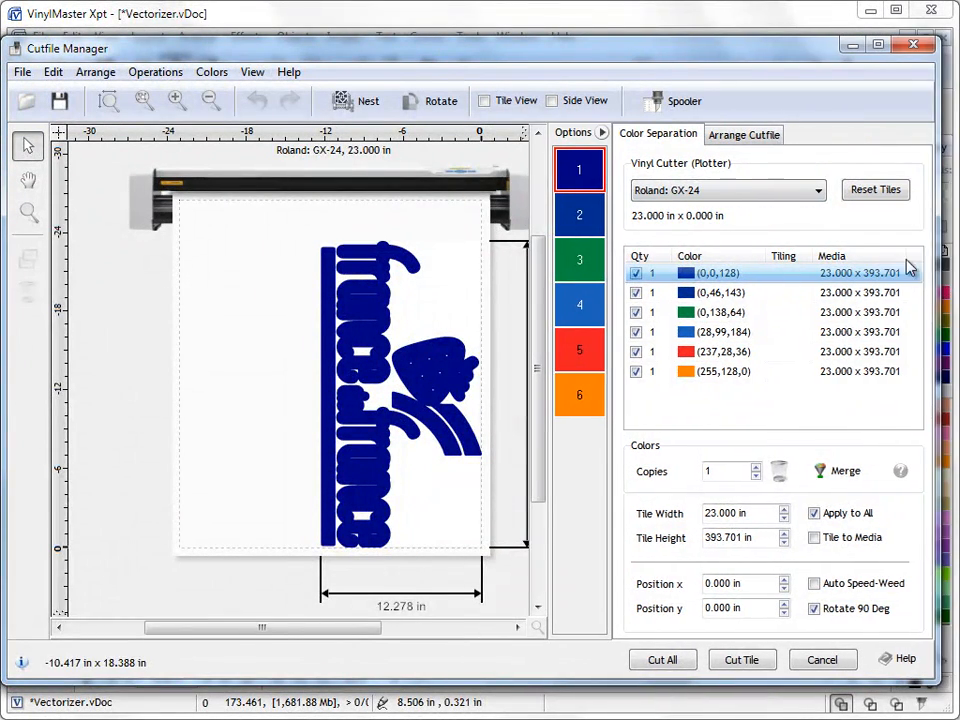
# Preview the light blue colour layer in Cutfile Manager, then close it
pyautogui.click(578, 214)
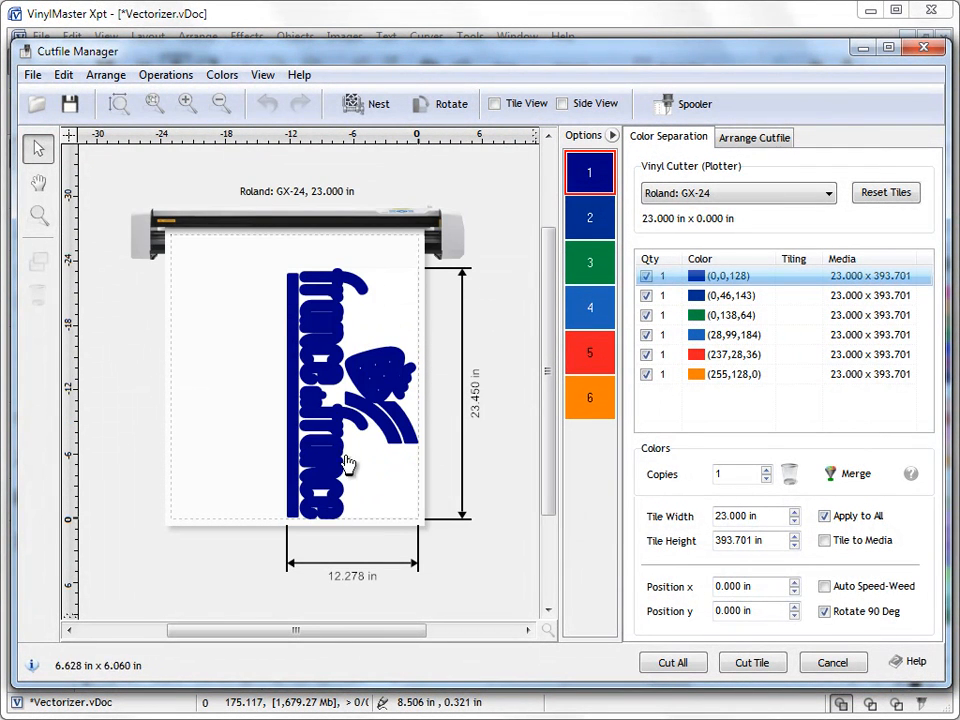
pyautogui.click(589, 352)
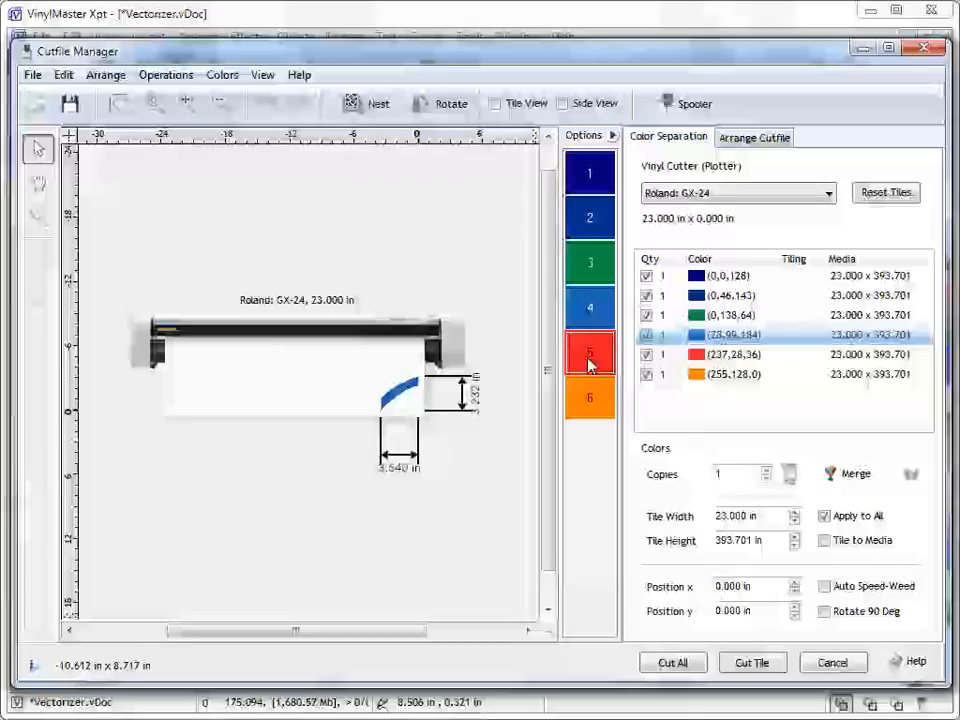
pyautogui.click(590, 217)
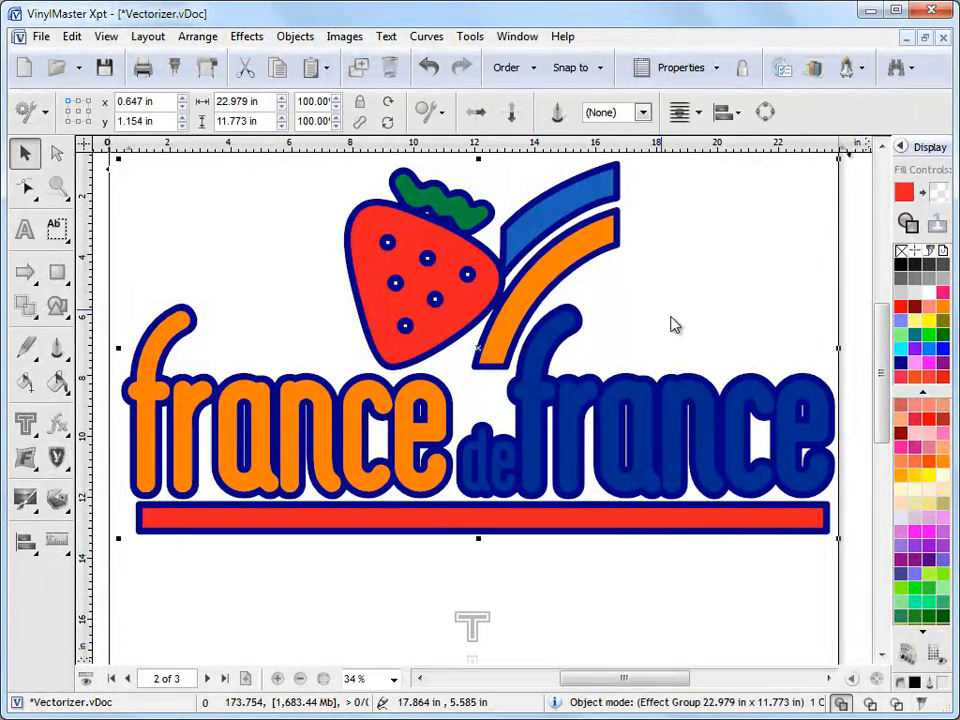
pyautogui.moveTo(690, 420)
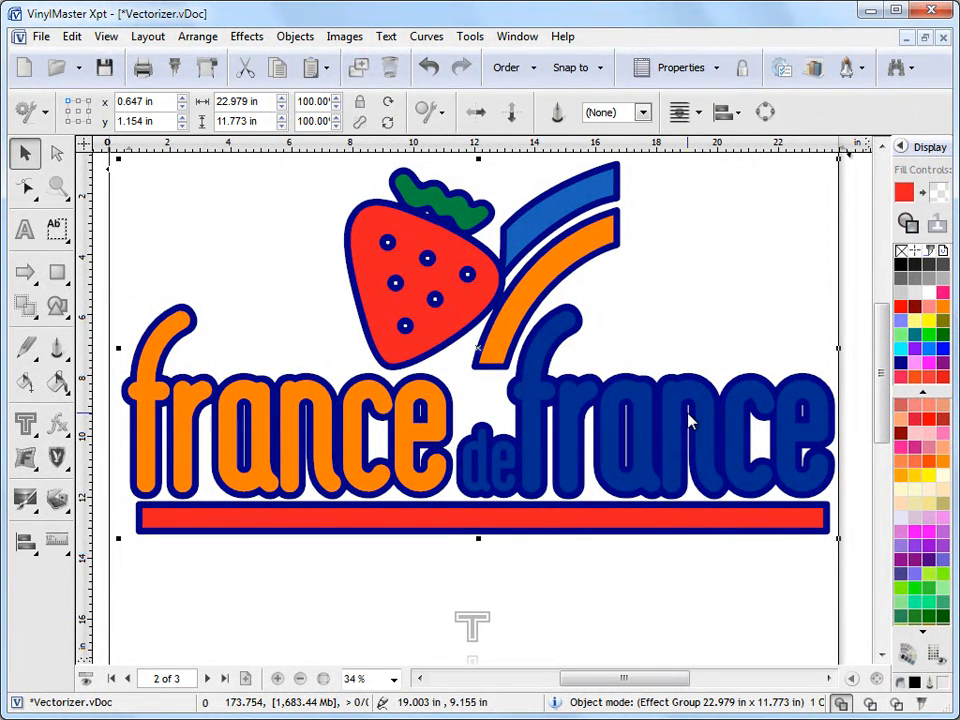